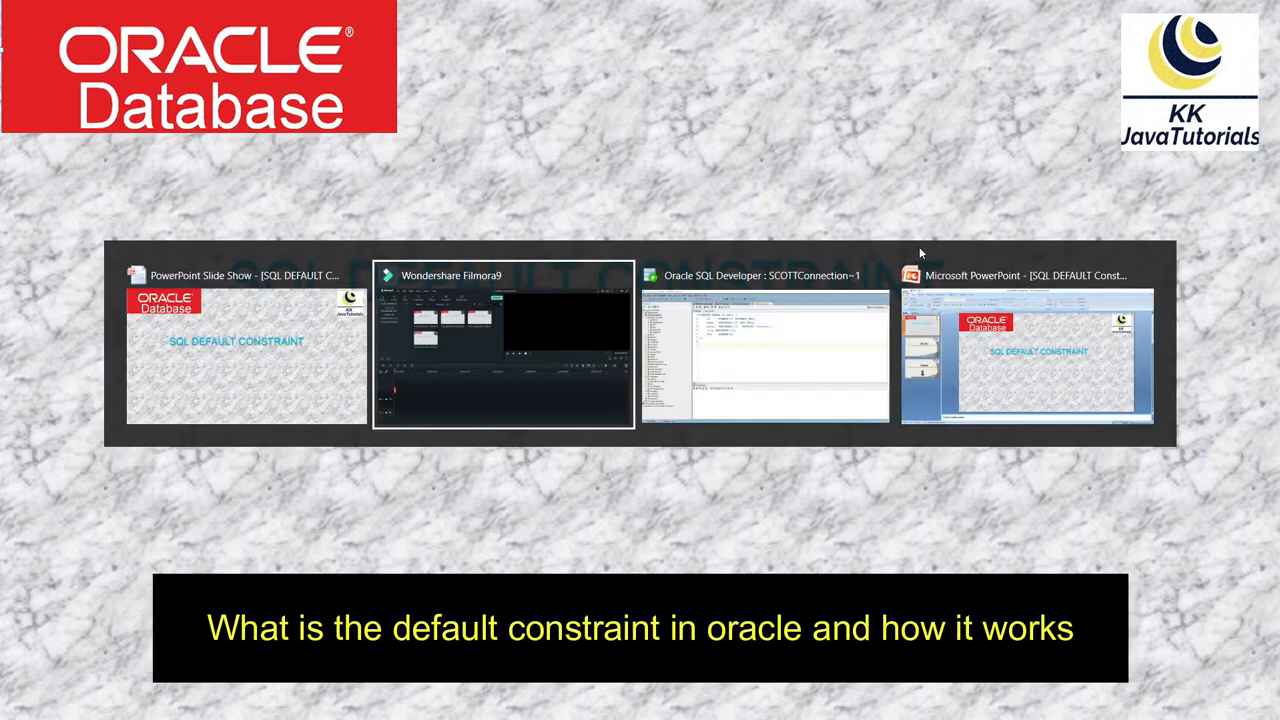
- Review the CREATE TABLE student script, highlighting the phone column with DEFAULT 'Unknown'
left_click(764, 356)
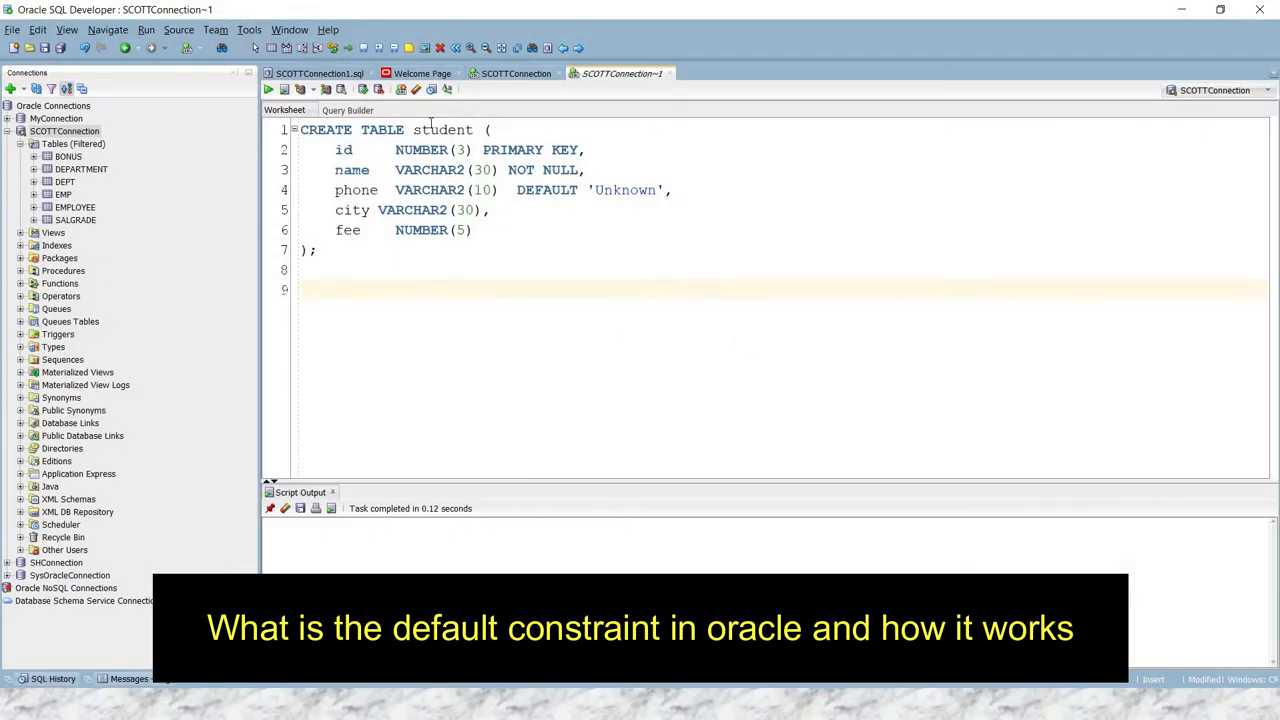
double_click(442, 128)
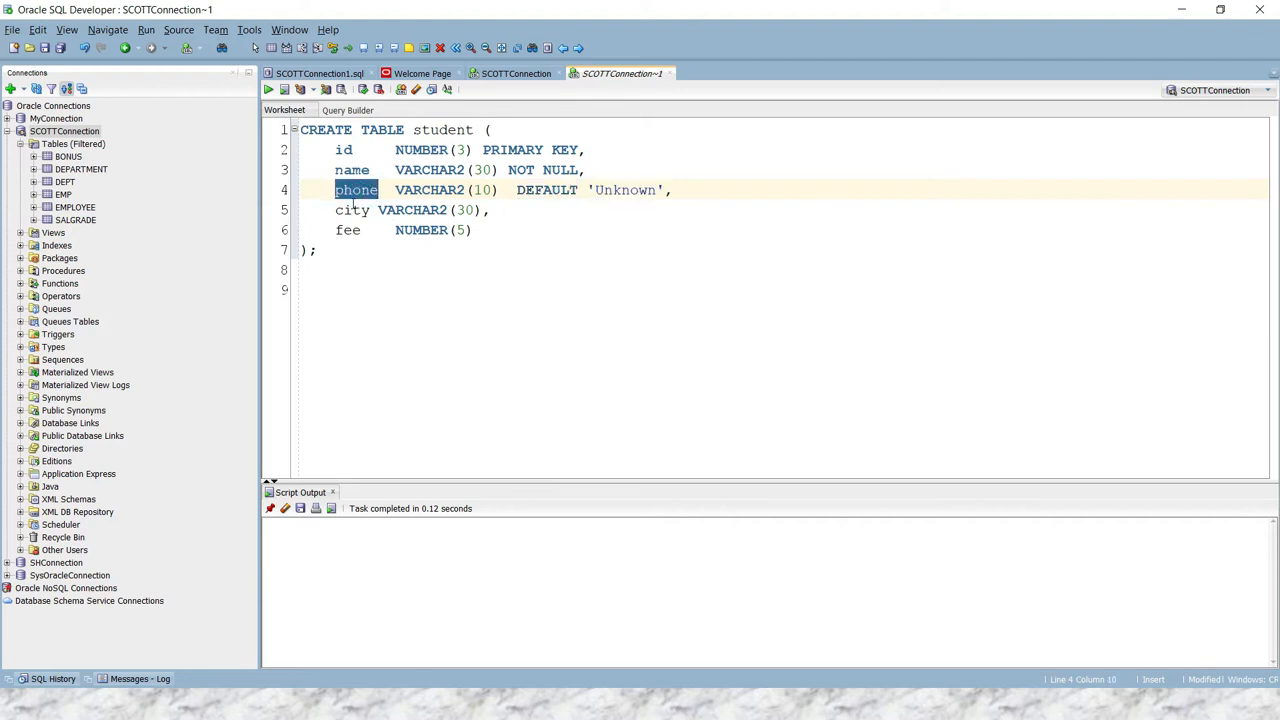
double_click(548, 190)
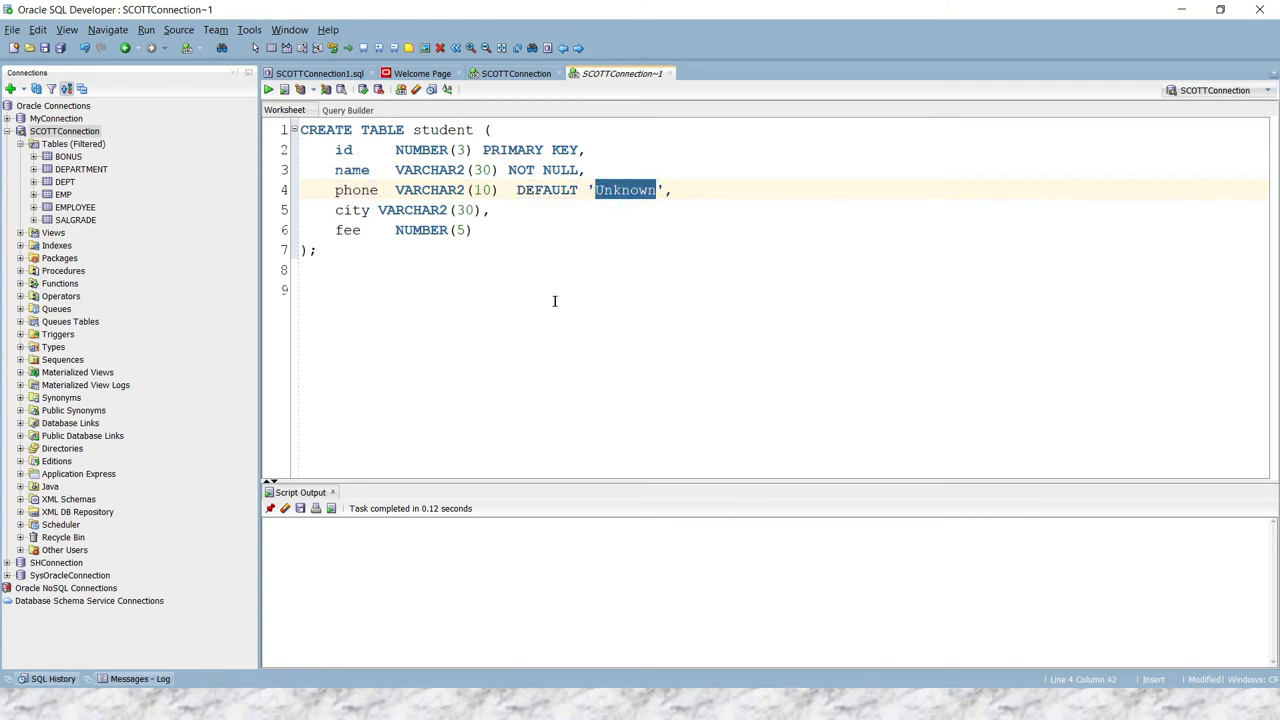
mouse_move(370, 292)
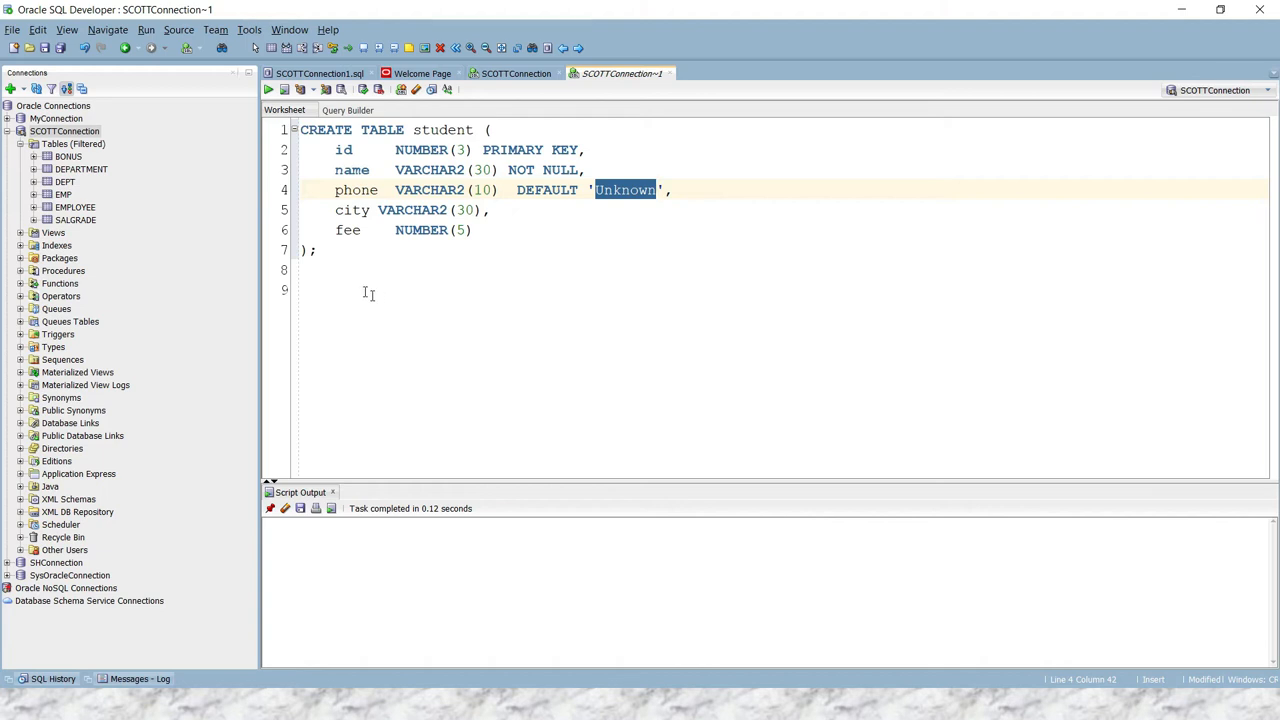
- Run the whole CREATE TABLE student script and refresh so STUDENT appears under Tables
key("ctrl+a")
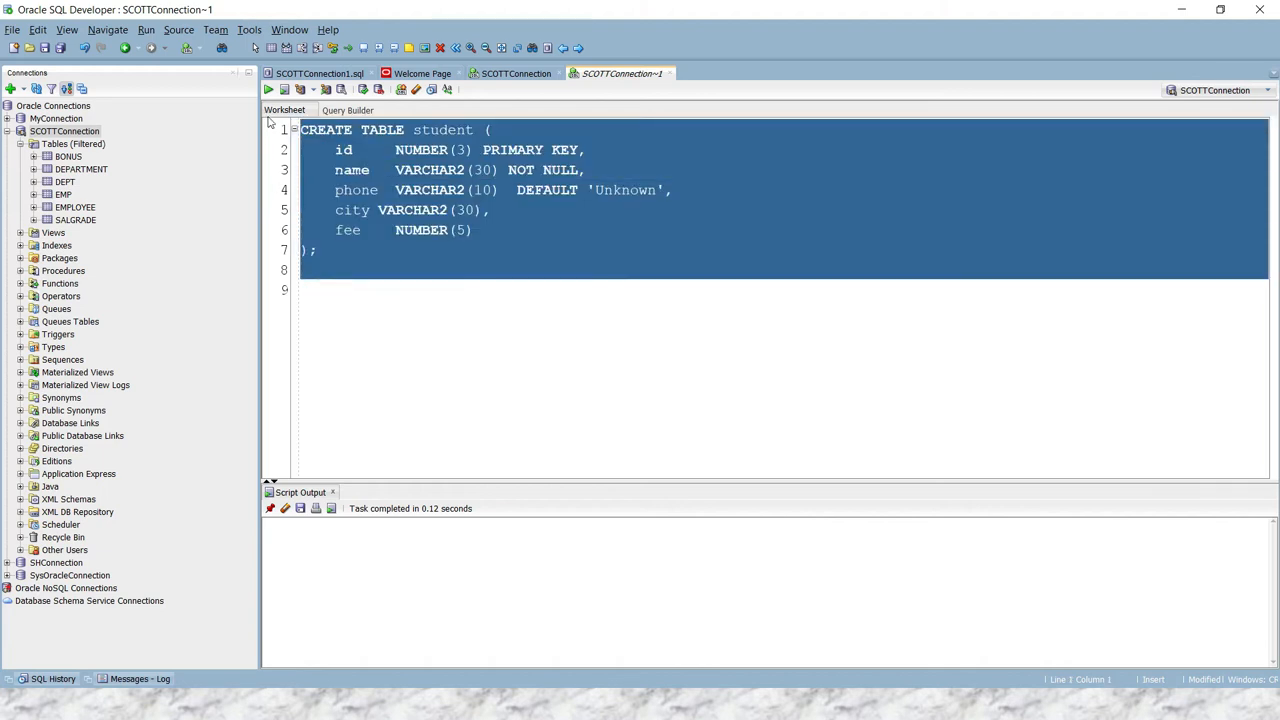
left_click(284, 88)
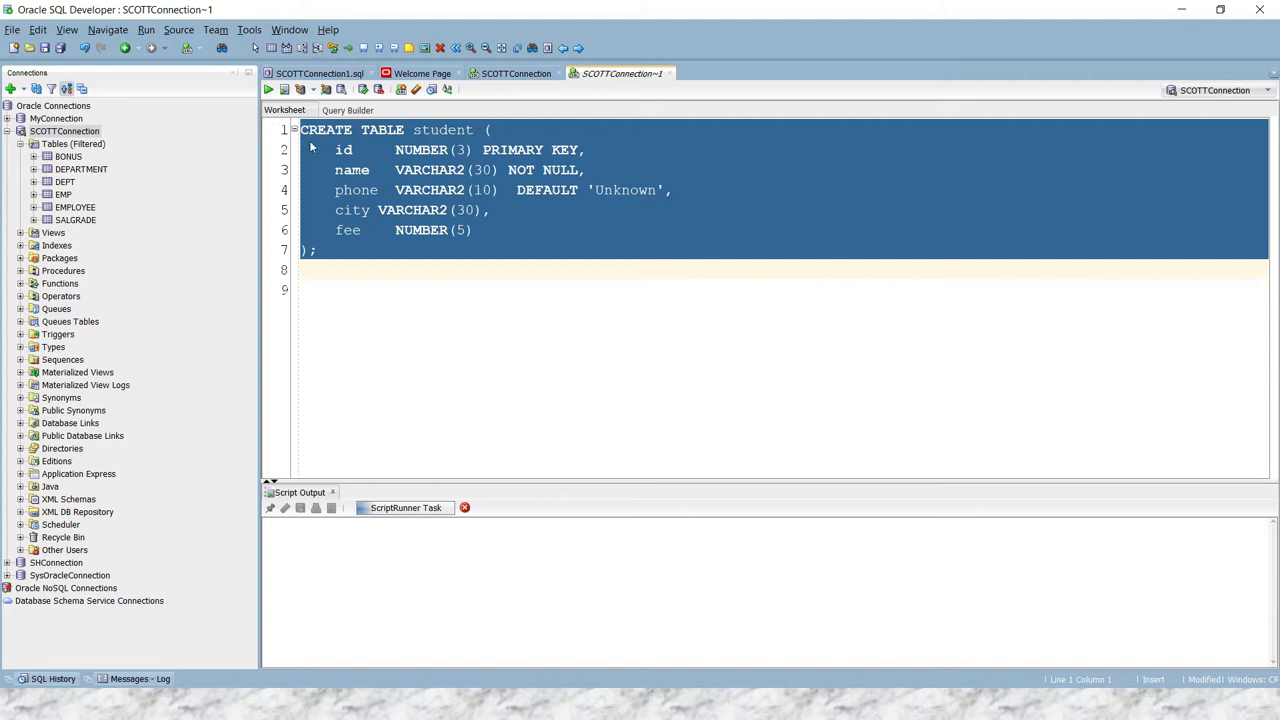
left_click(284, 88)
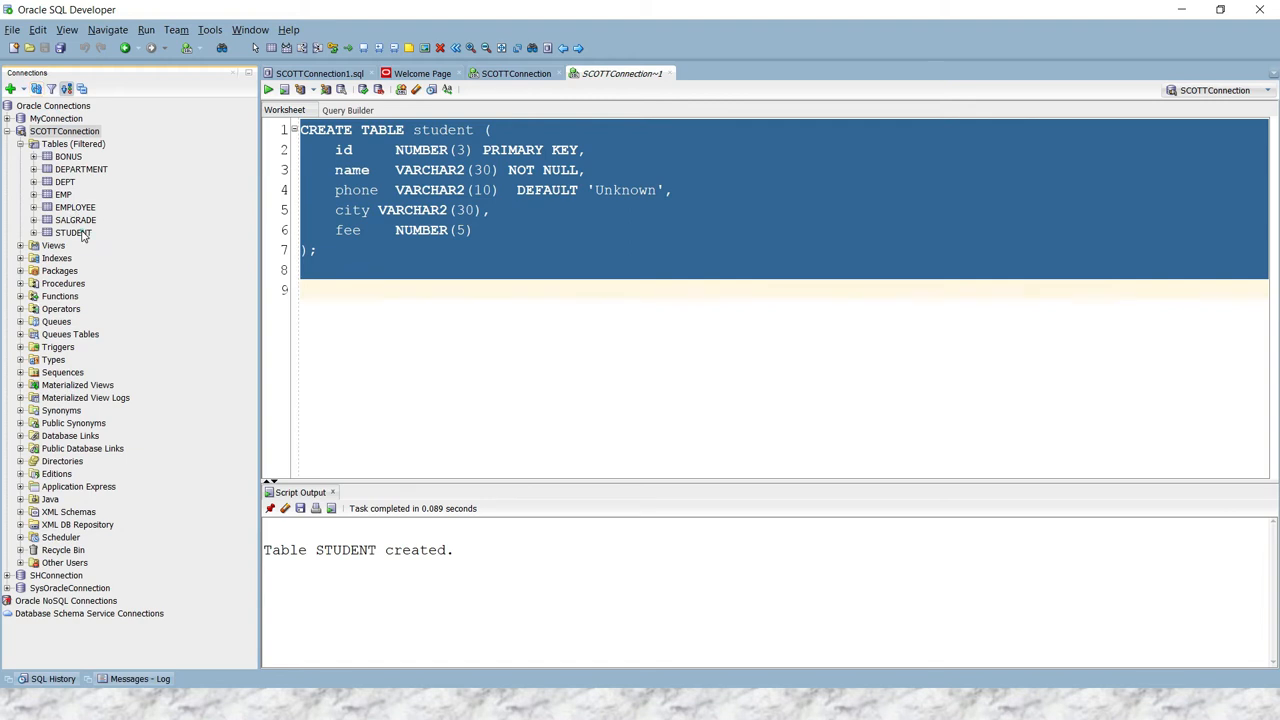
- Check STUDENT's generated SQL definition shows phone DEFAULT 'Unknown', then return to the worksheet
double_click(72, 232)
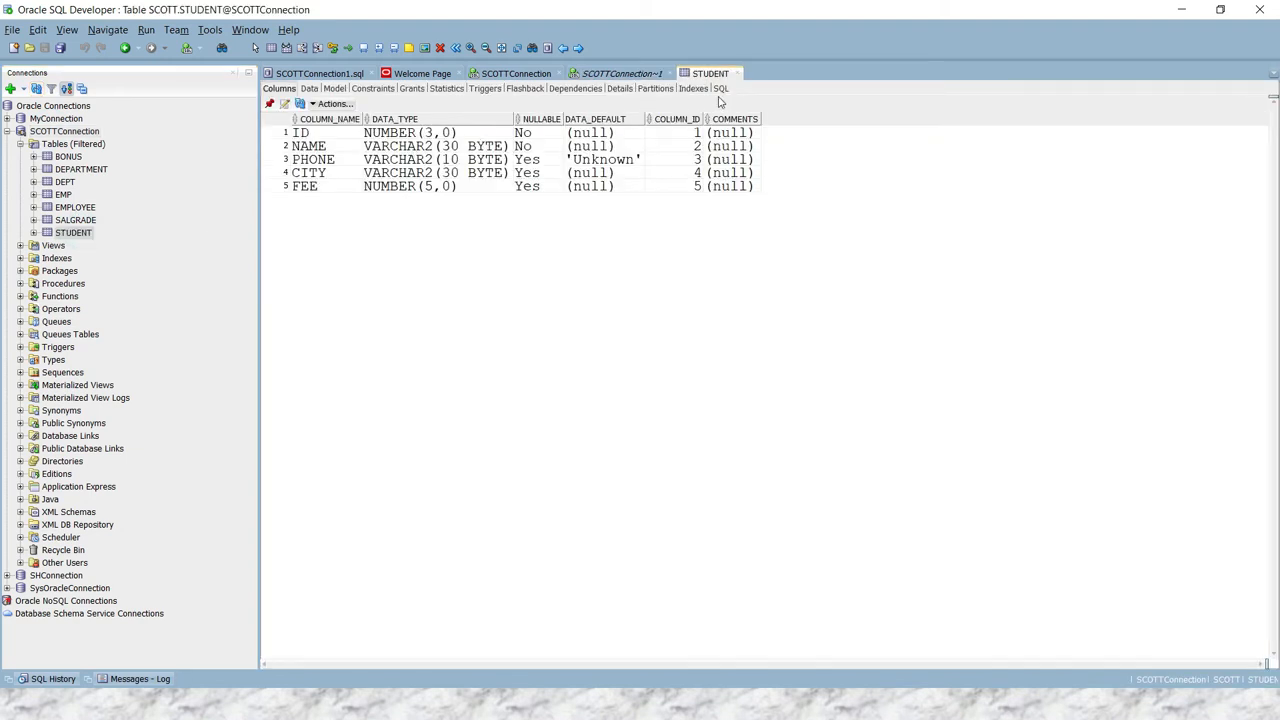
left_click(720, 88)
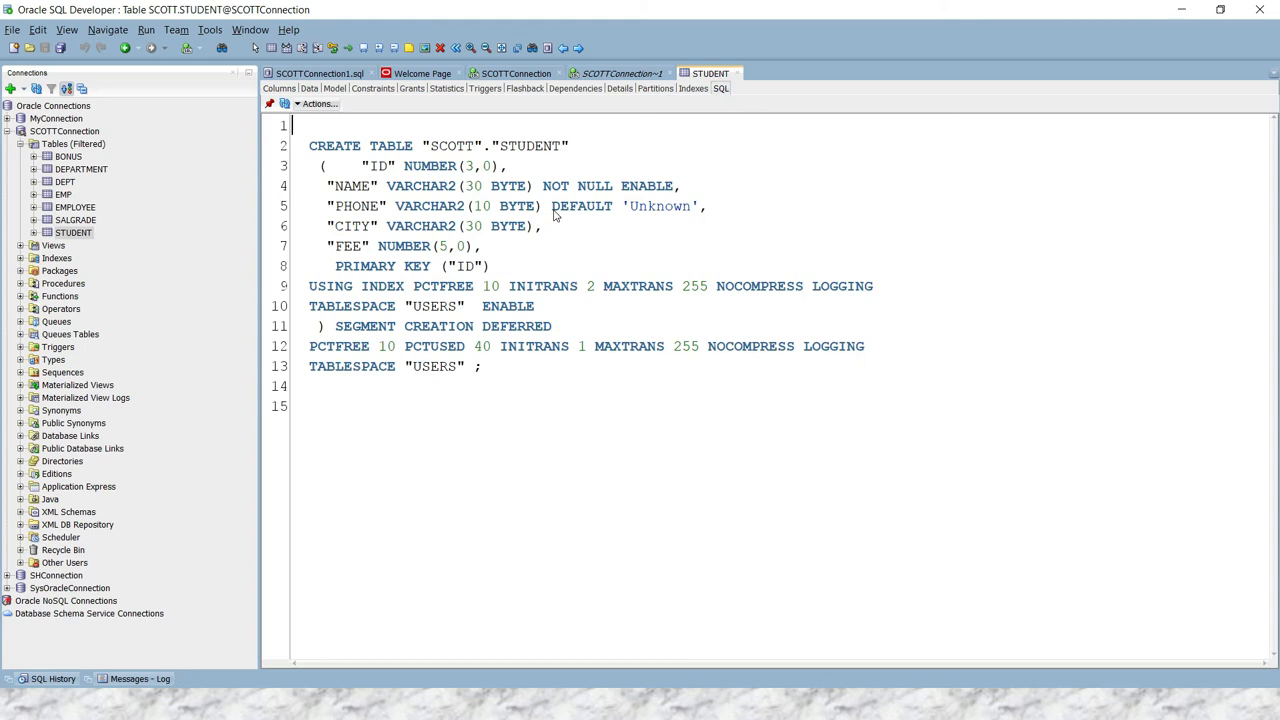
double_click(580, 206)
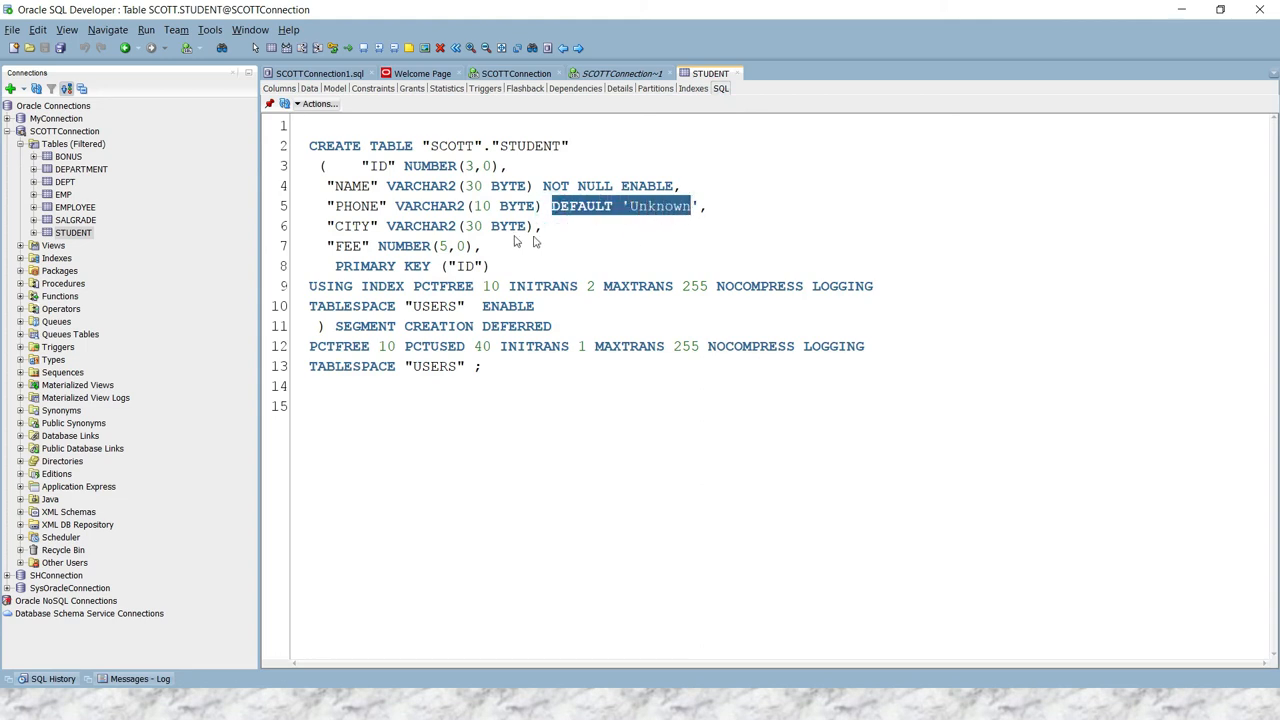
left_click(616, 72)
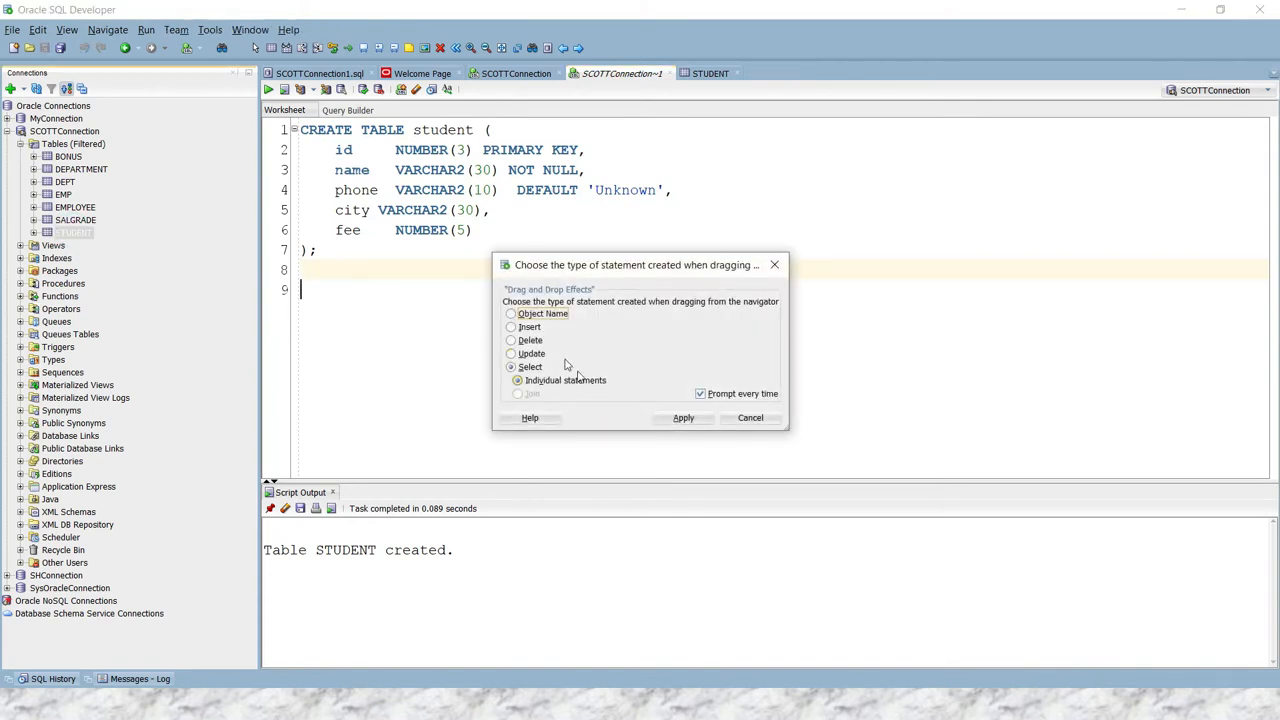
- Generate an INSERT for student and fill id 1, name Kishan, city Mumbai
left_click(684, 418)
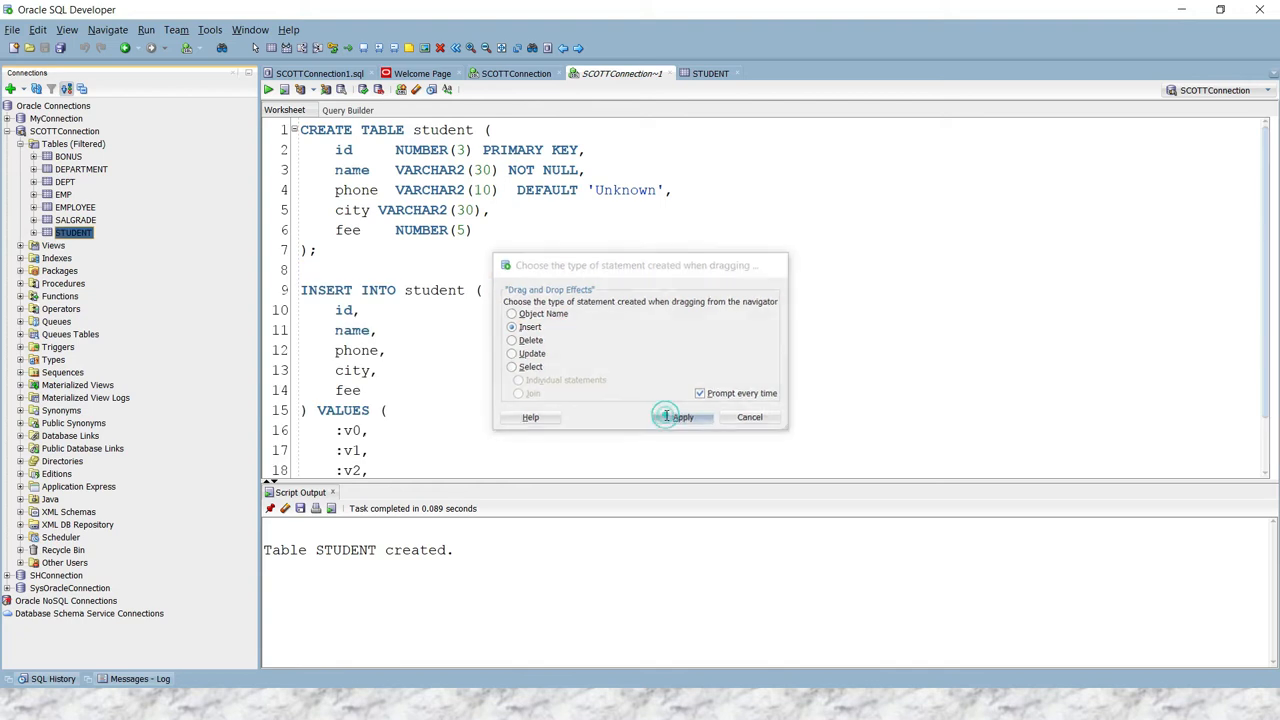
left_click(684, 418)
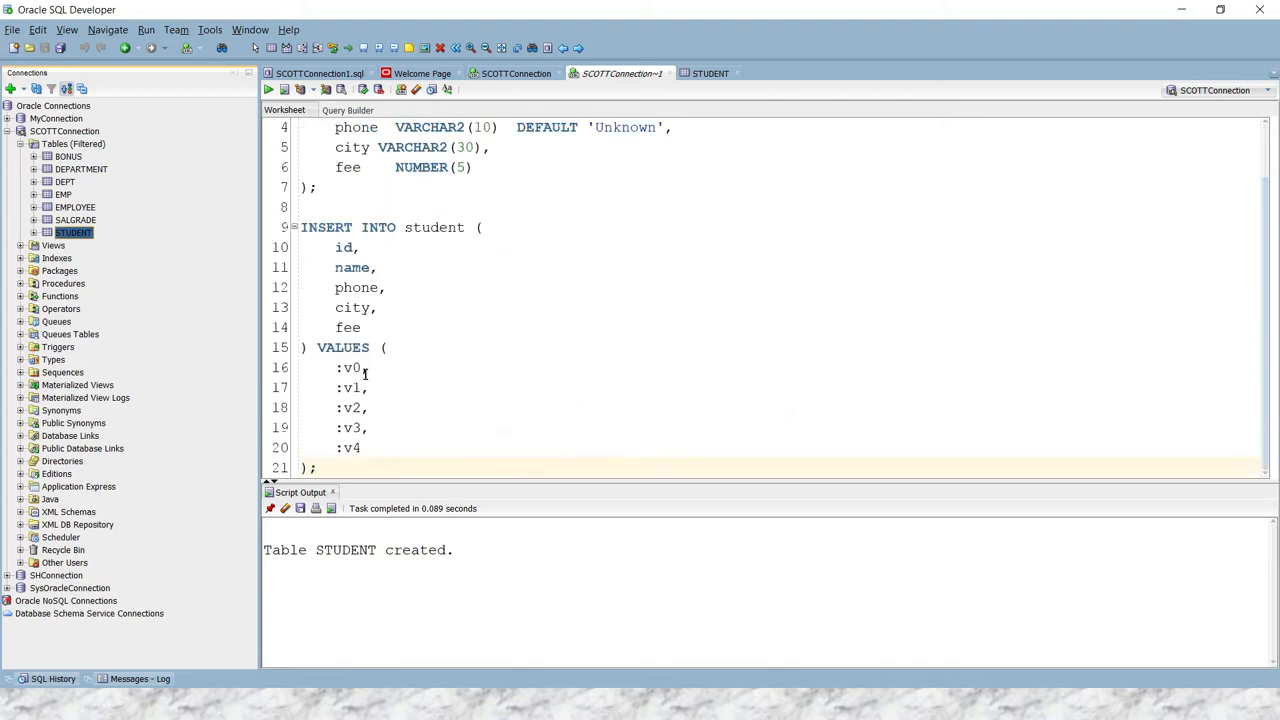
double_click(348, 368)
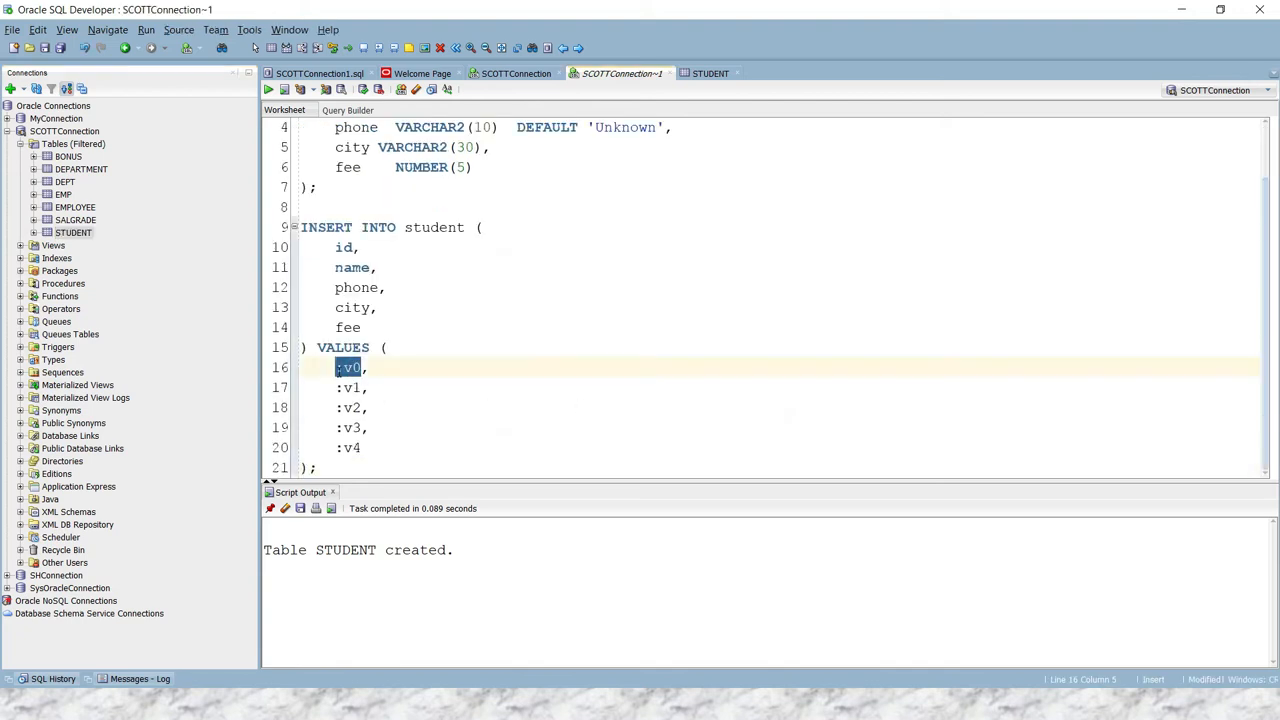
type("1,")
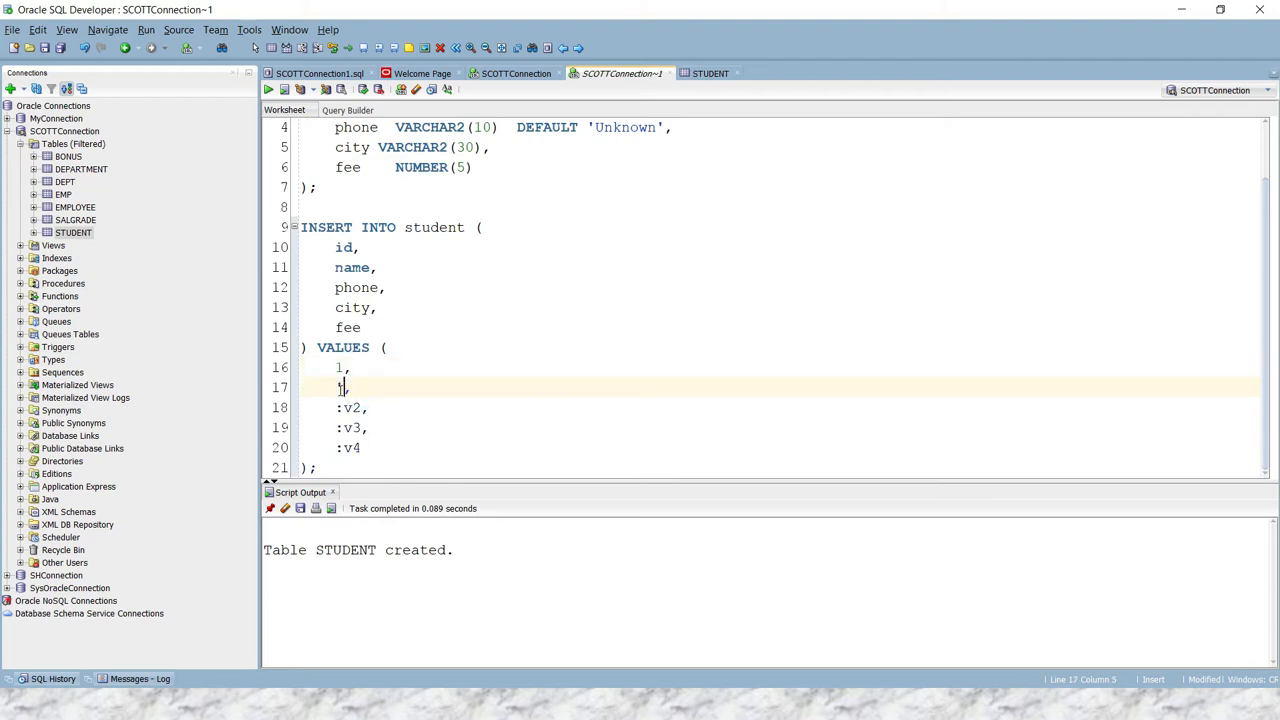
type("Ki")
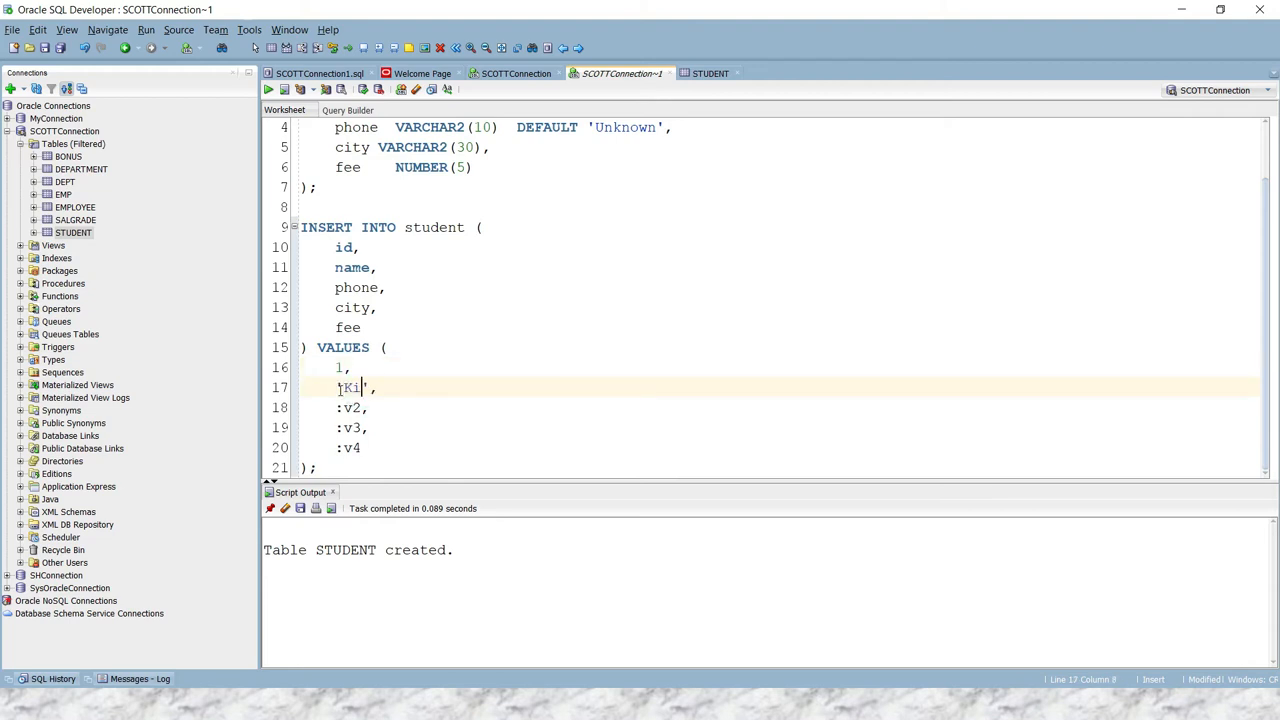
type("shan")
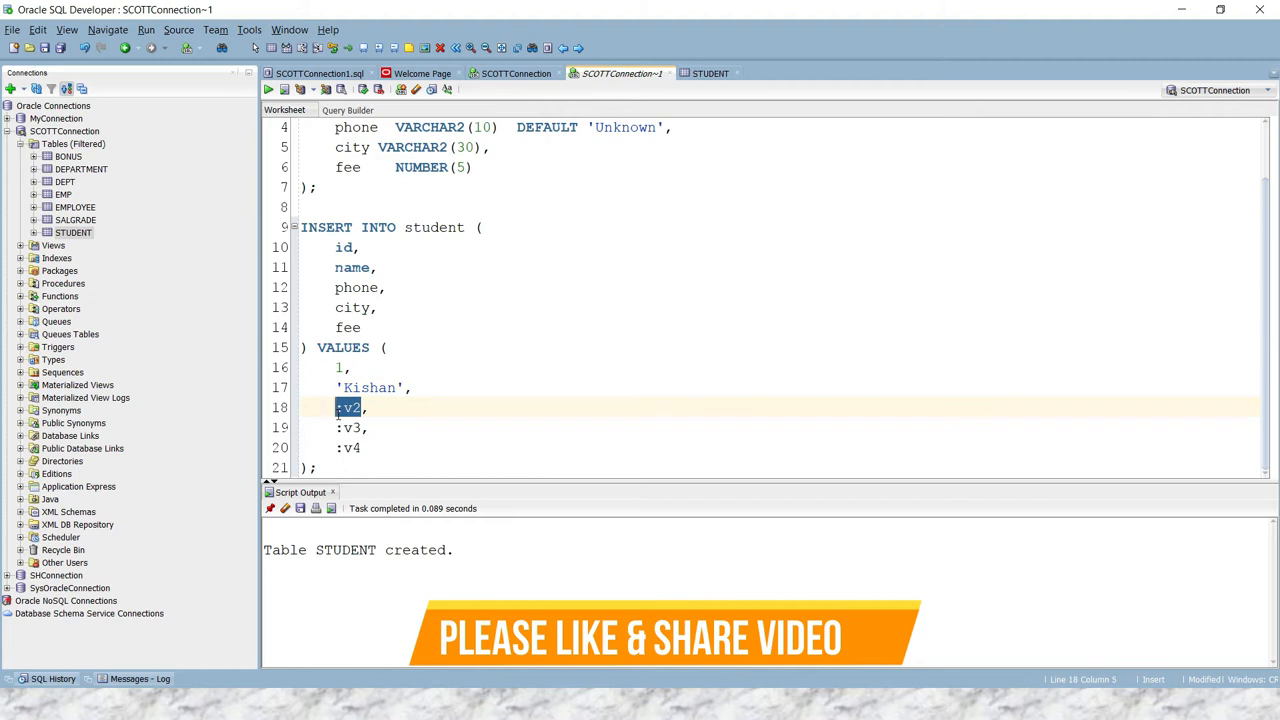
type("Mumbai,")
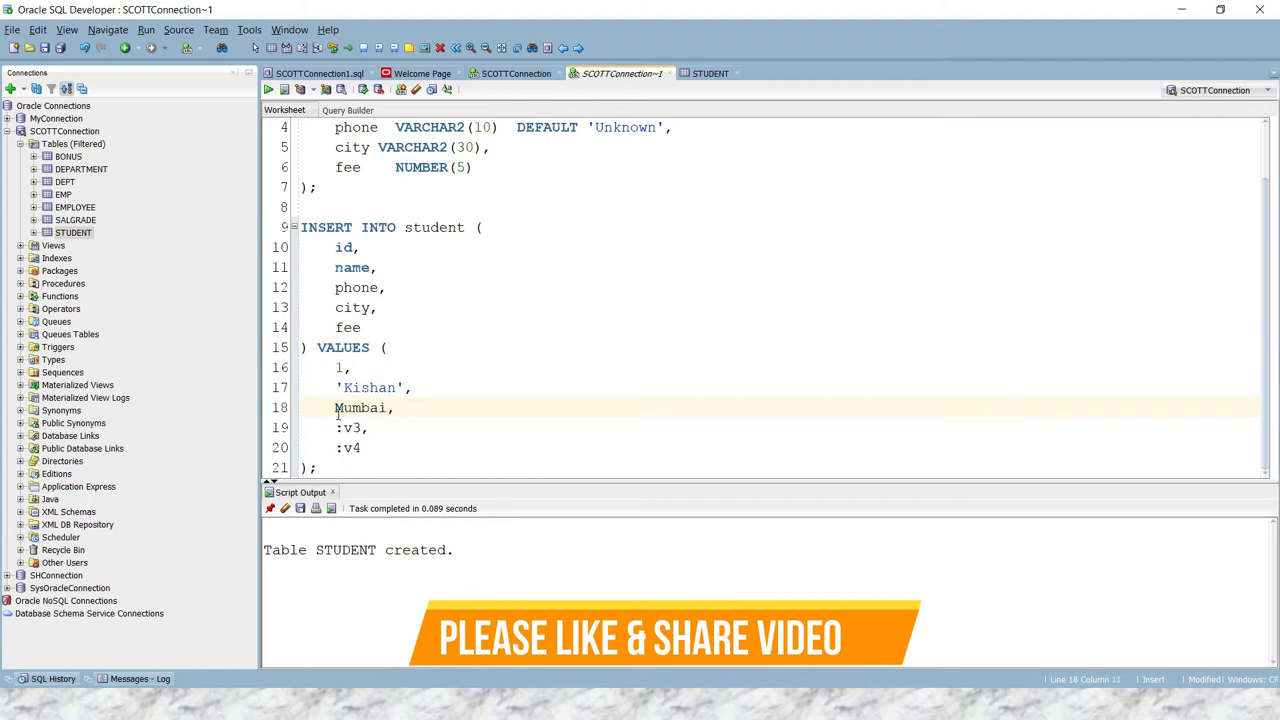
left_click(356, 428)
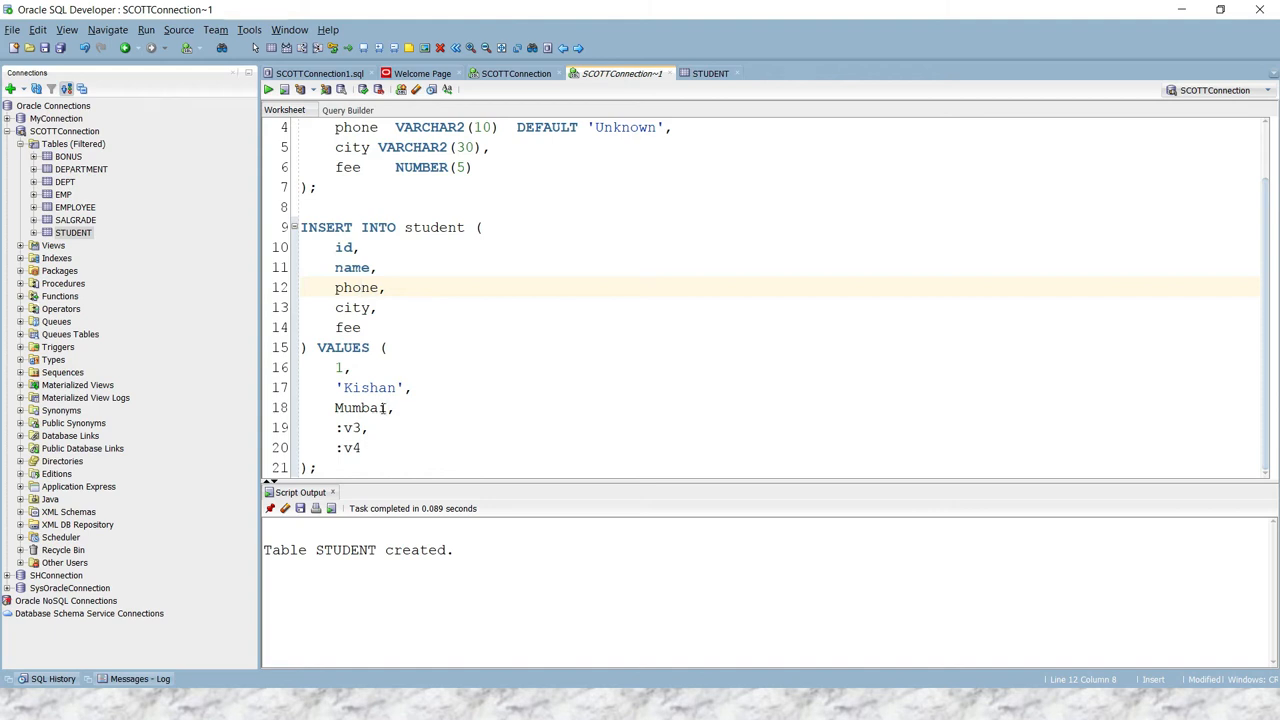
- Complete the first row with phone 876543, city 'Mumbai' and fee 8000
left_click(380, 408)
type("'985")
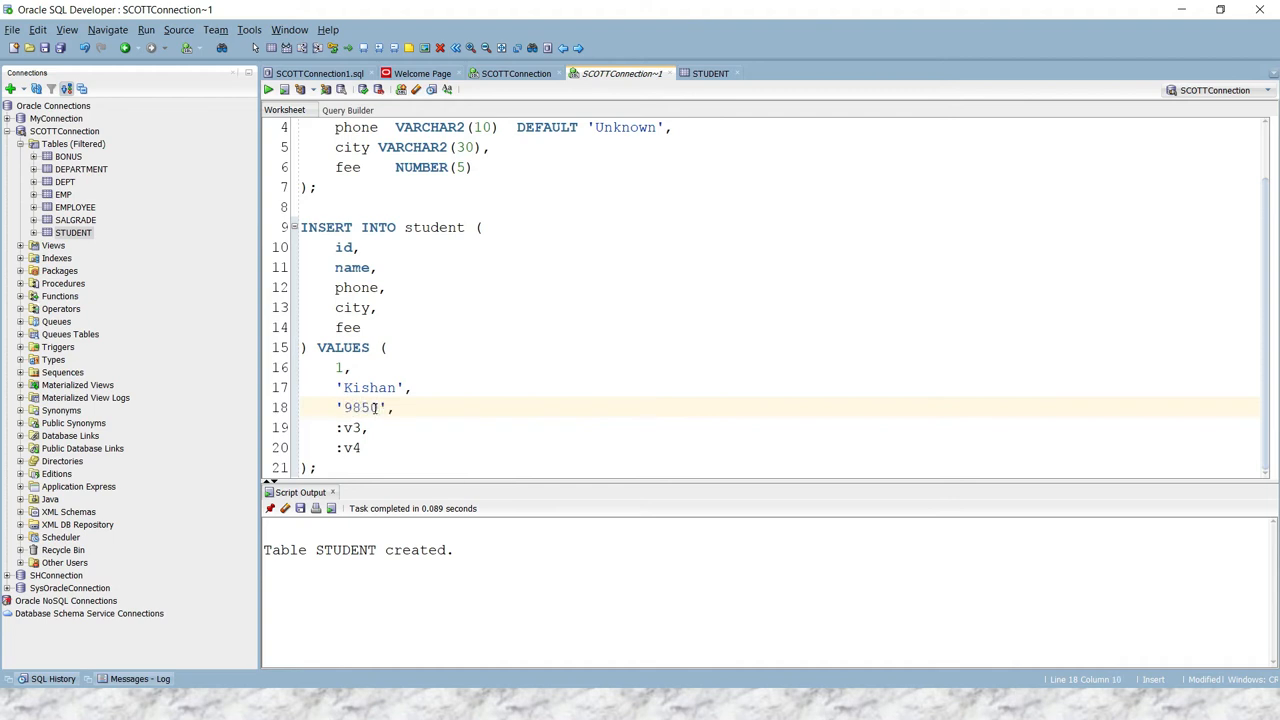
type("876543")
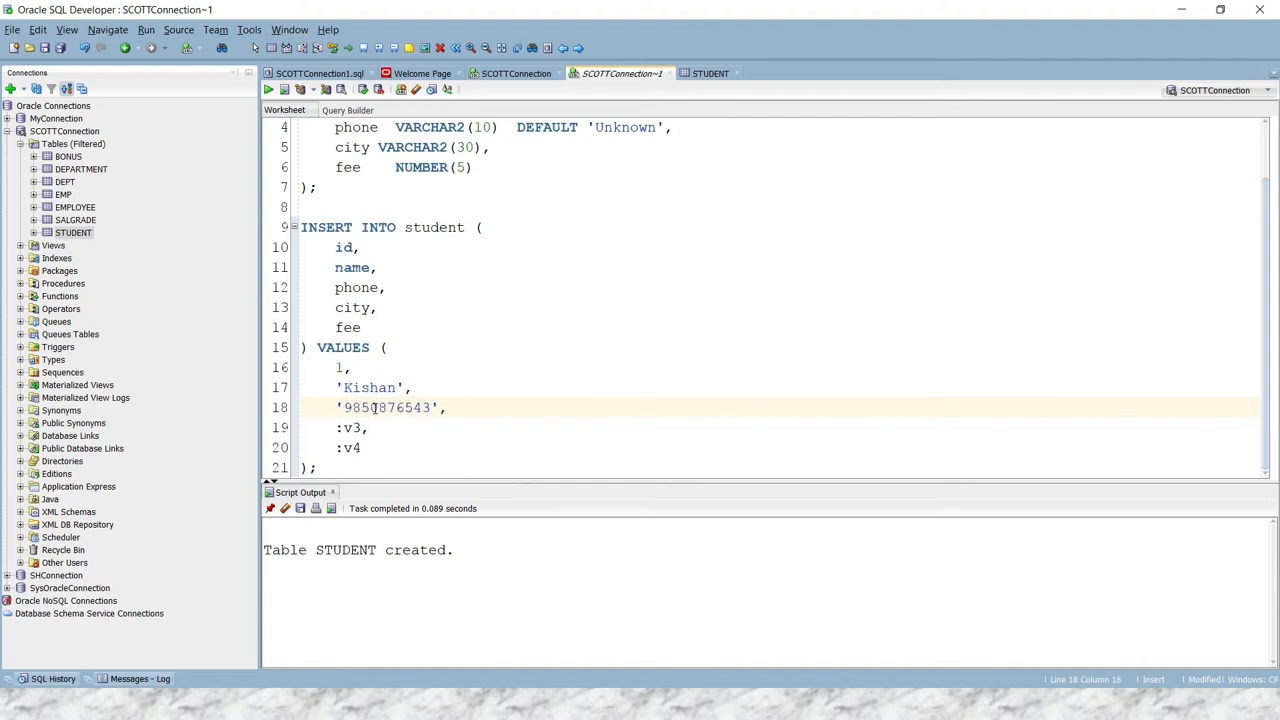
left_click(362, 428)
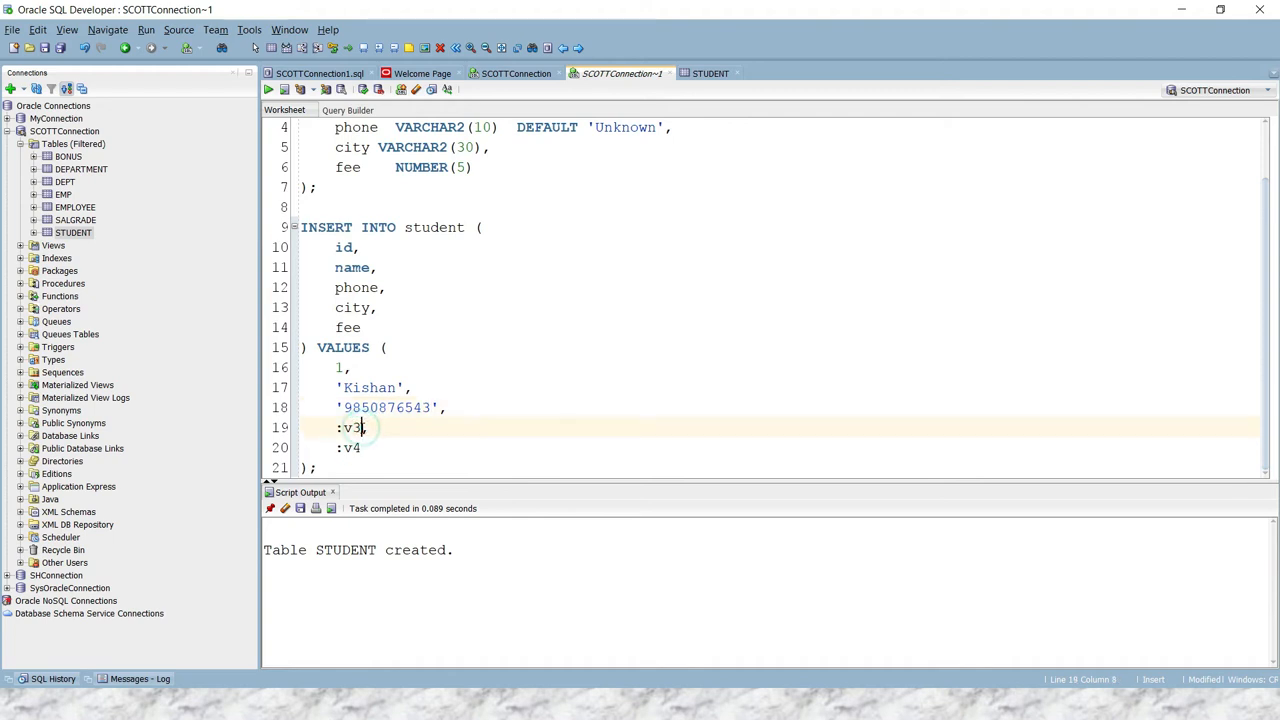
type("',")
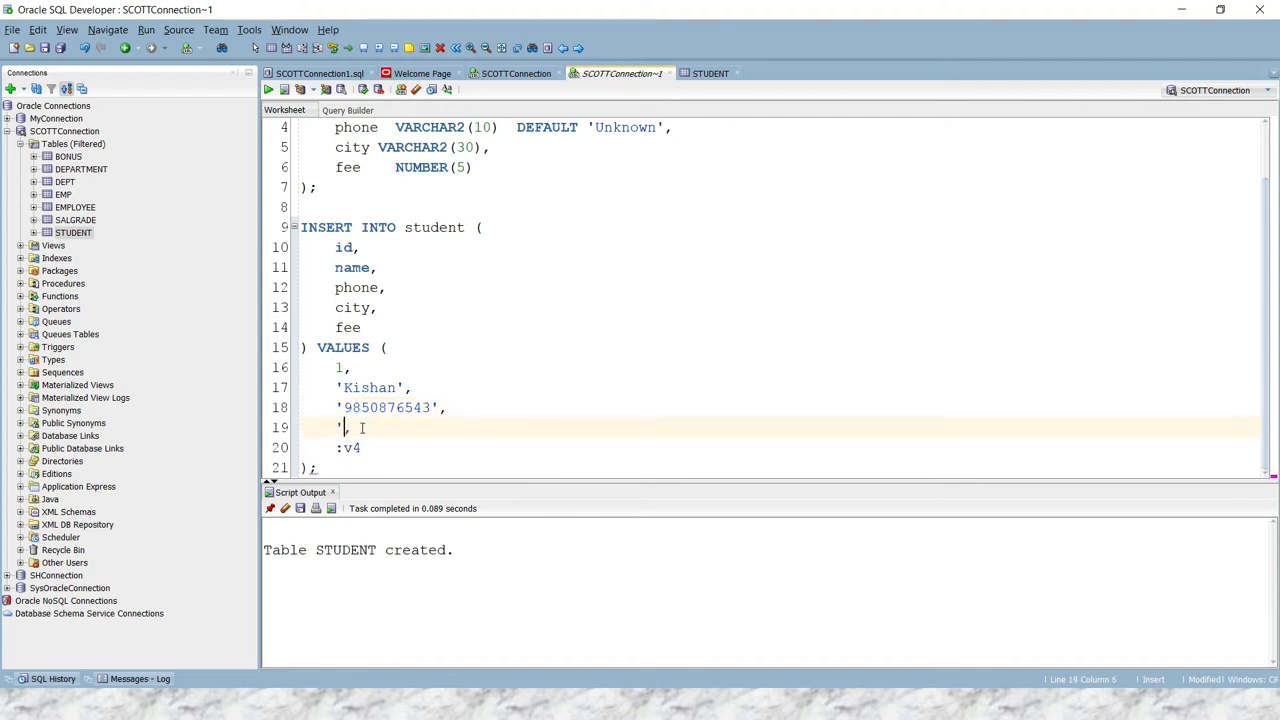
type("Mumbai")
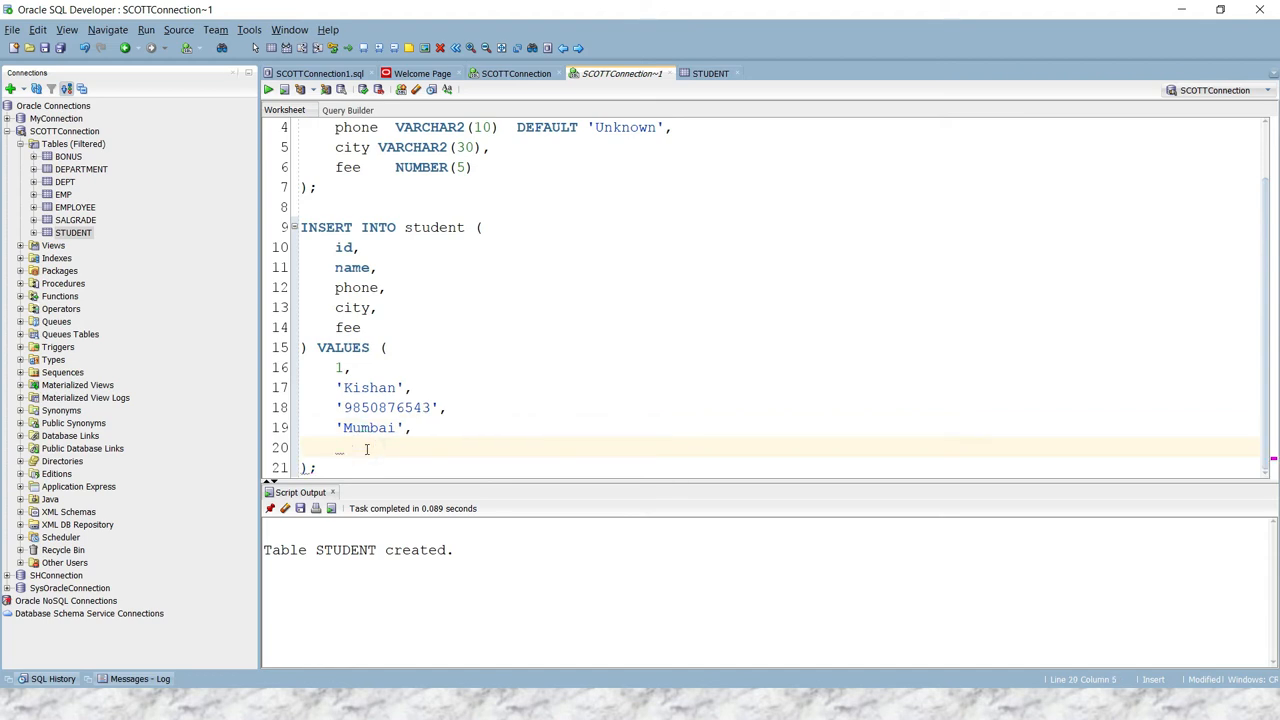
type("8000")
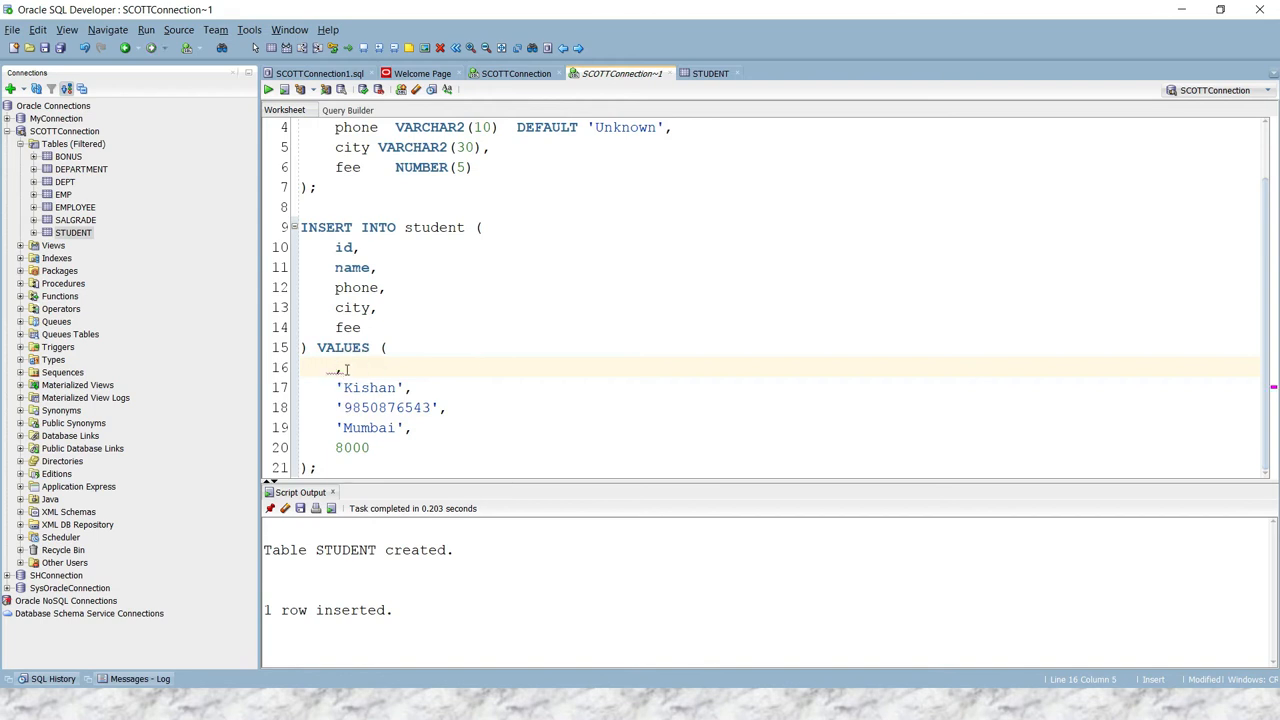
- Rewrite the INSERT for id 2, name Sean, removing the phone value
type("2")
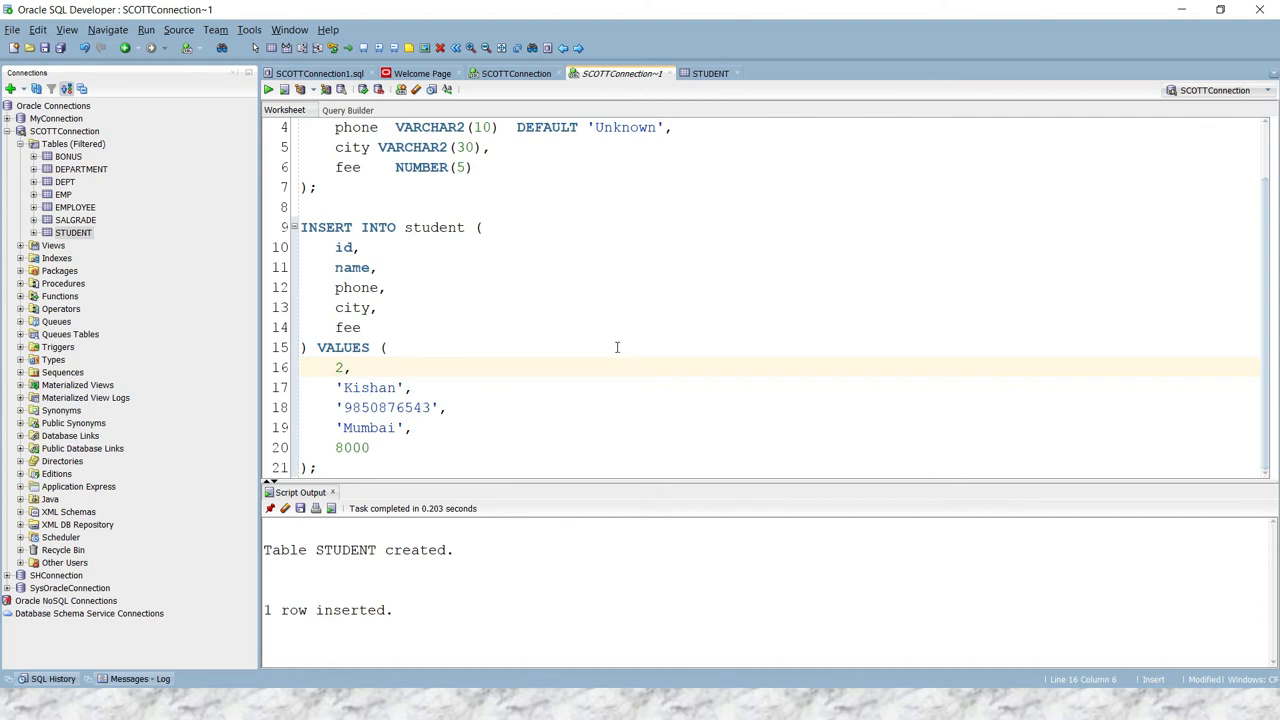
double_click(368, 388)
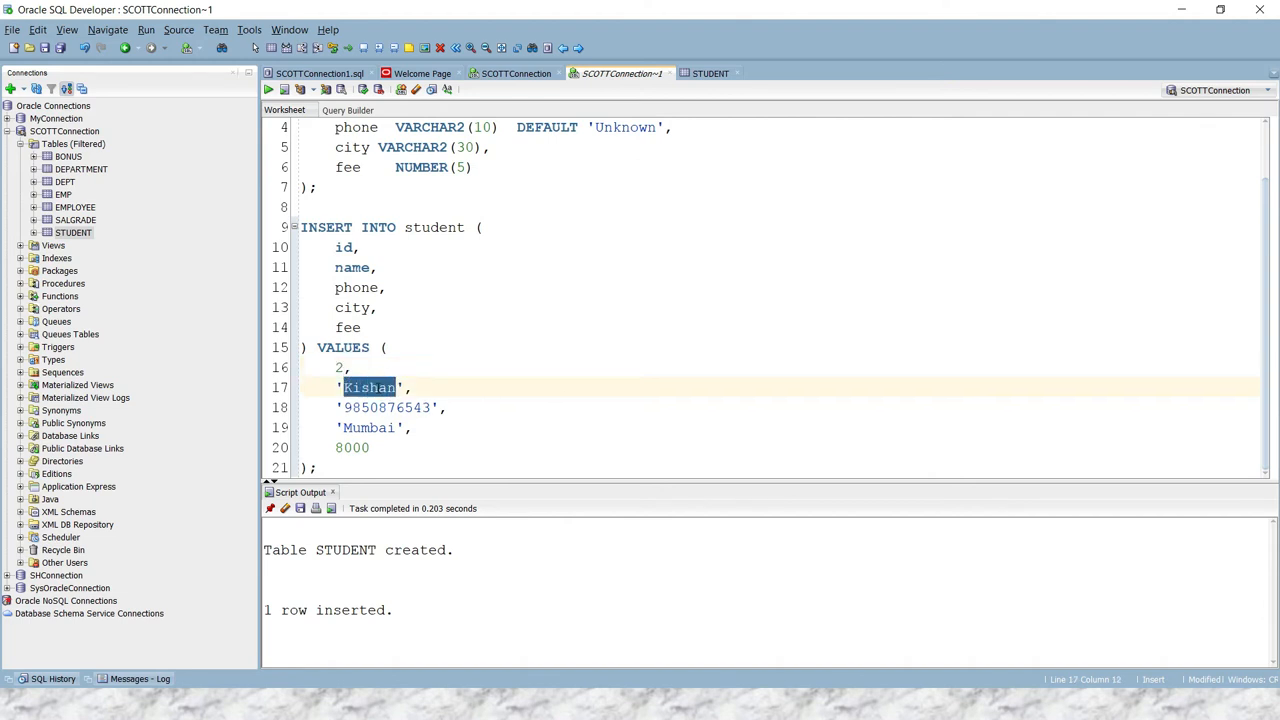
type("Sean")
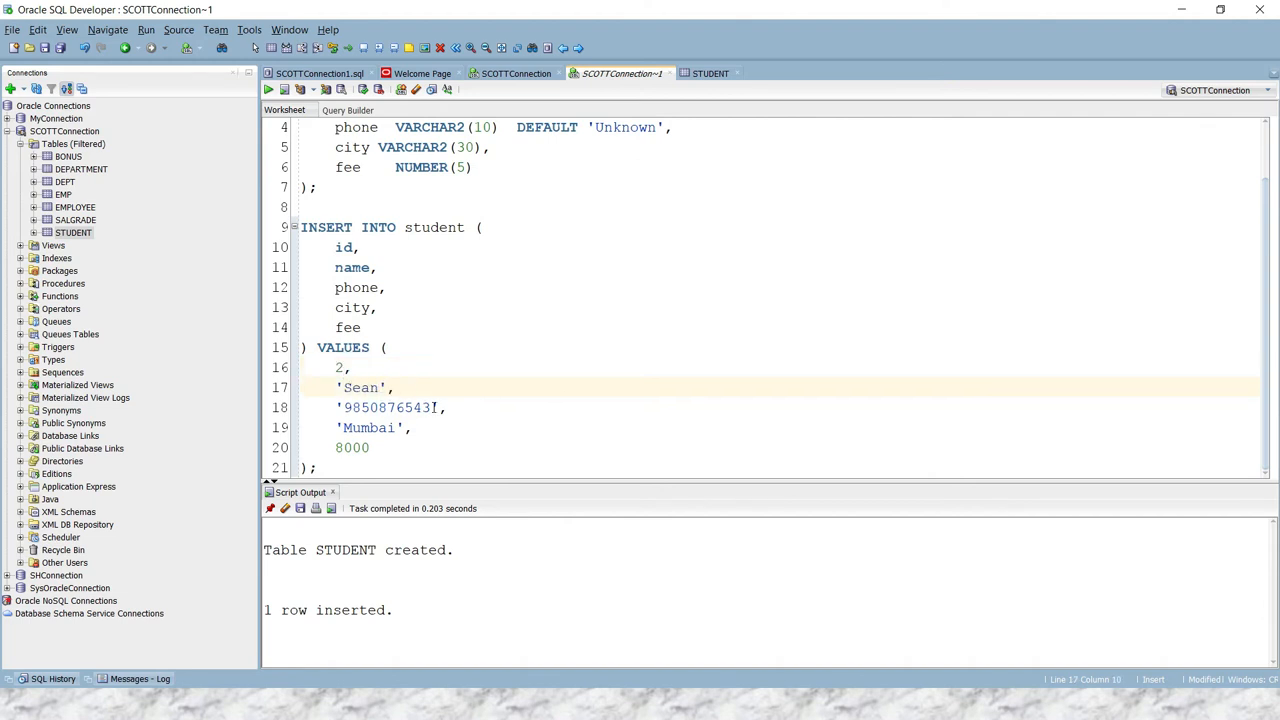
double_click(388, 408)
type("7000")
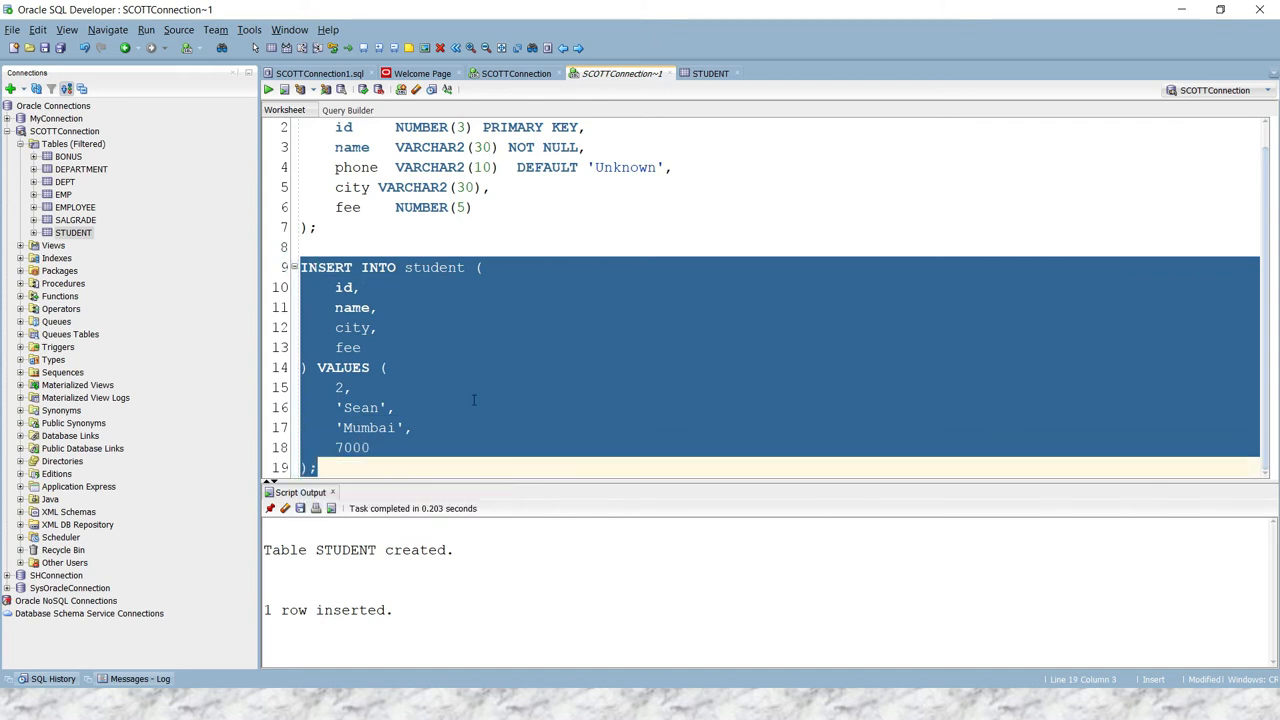
- Insert Sean's row and view STUDENT's data, where his phone shows Unknown
left_click(268, 88)
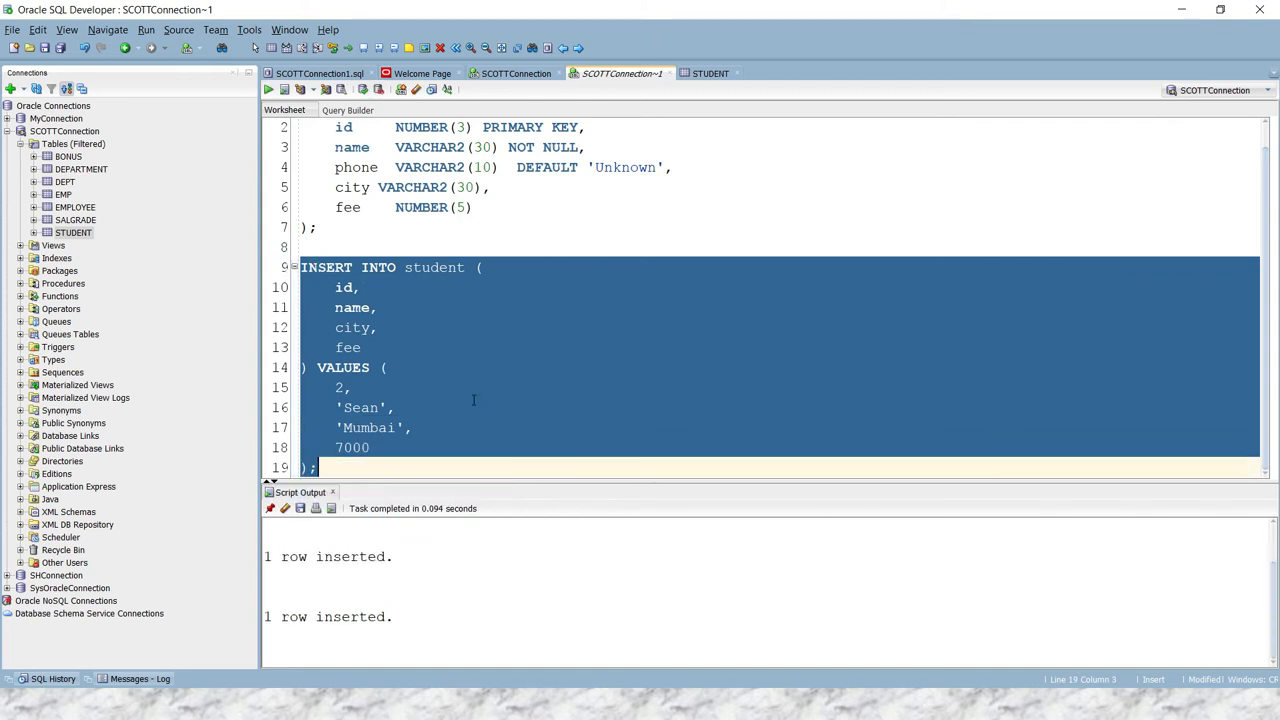
left_click(72, 232)
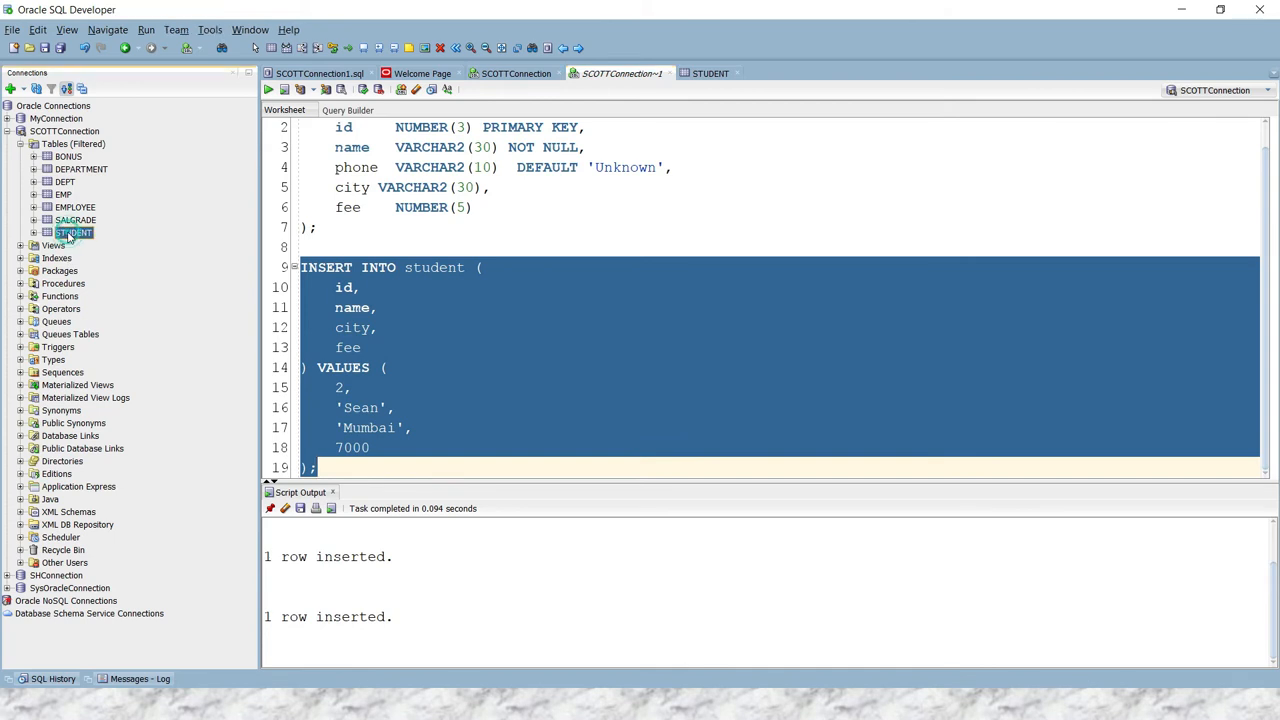
left_click(710, 72)
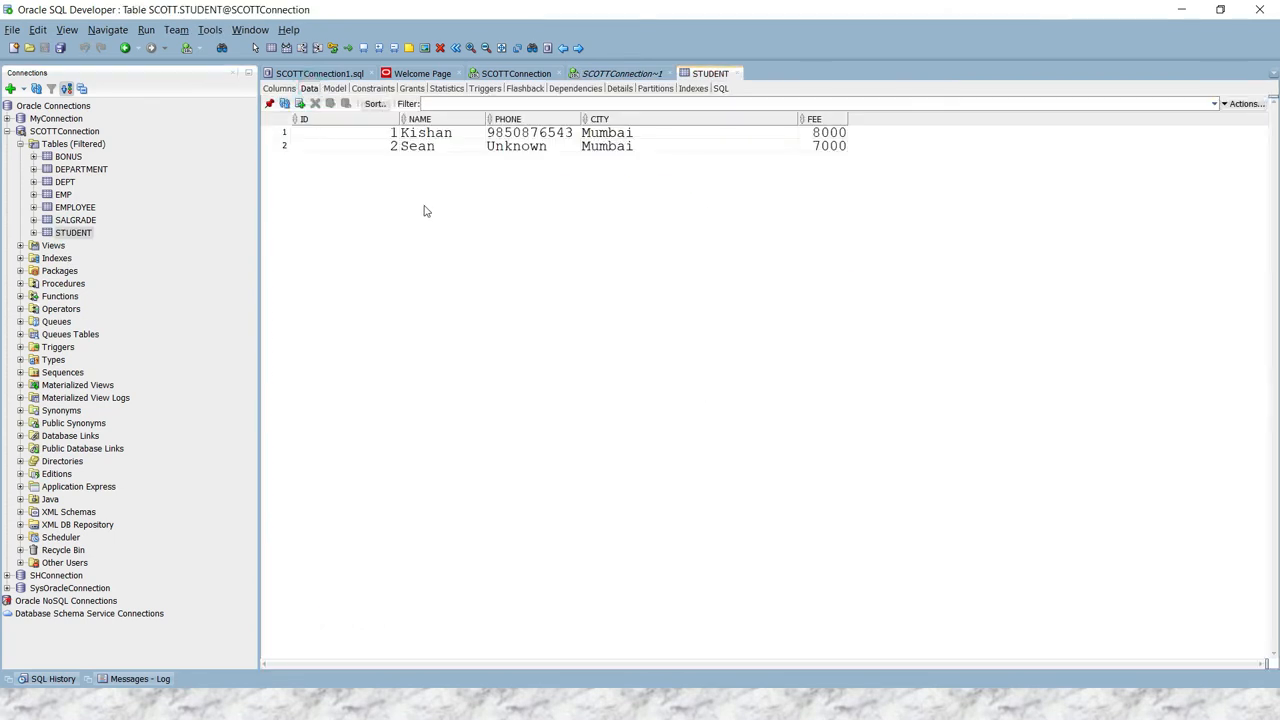
mouse_move(300, 104)
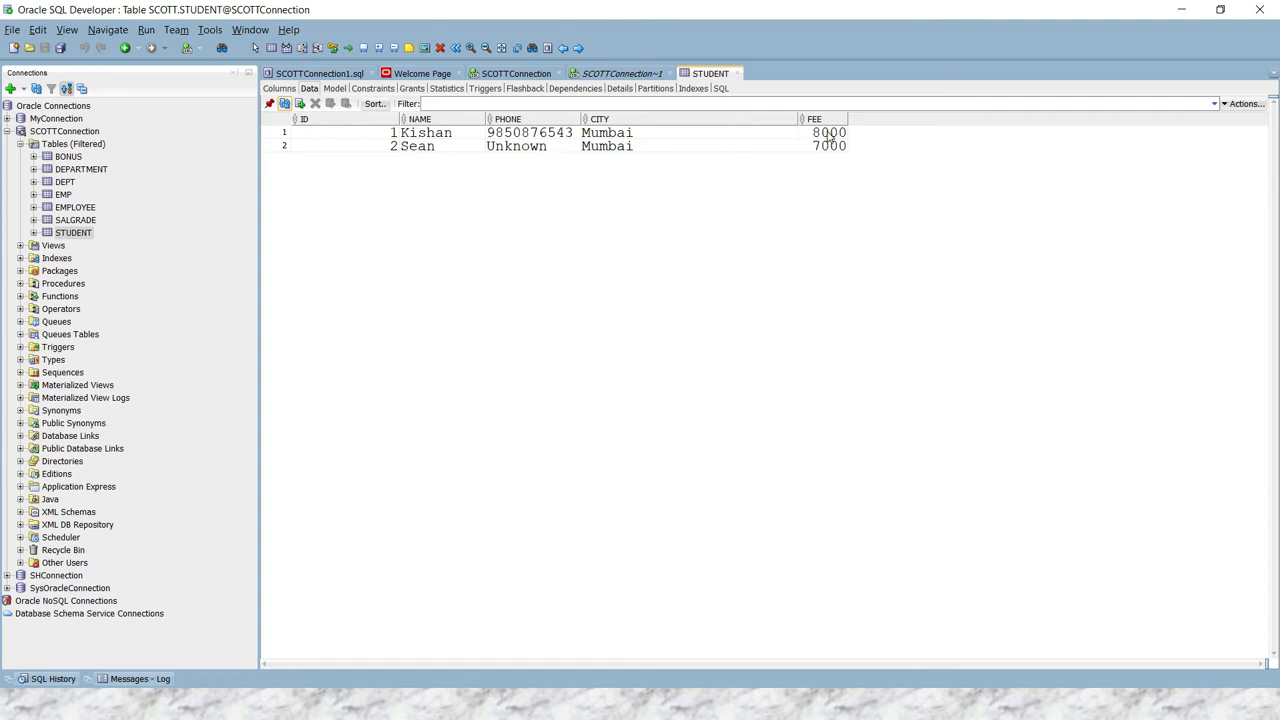
left_click(420, 132)
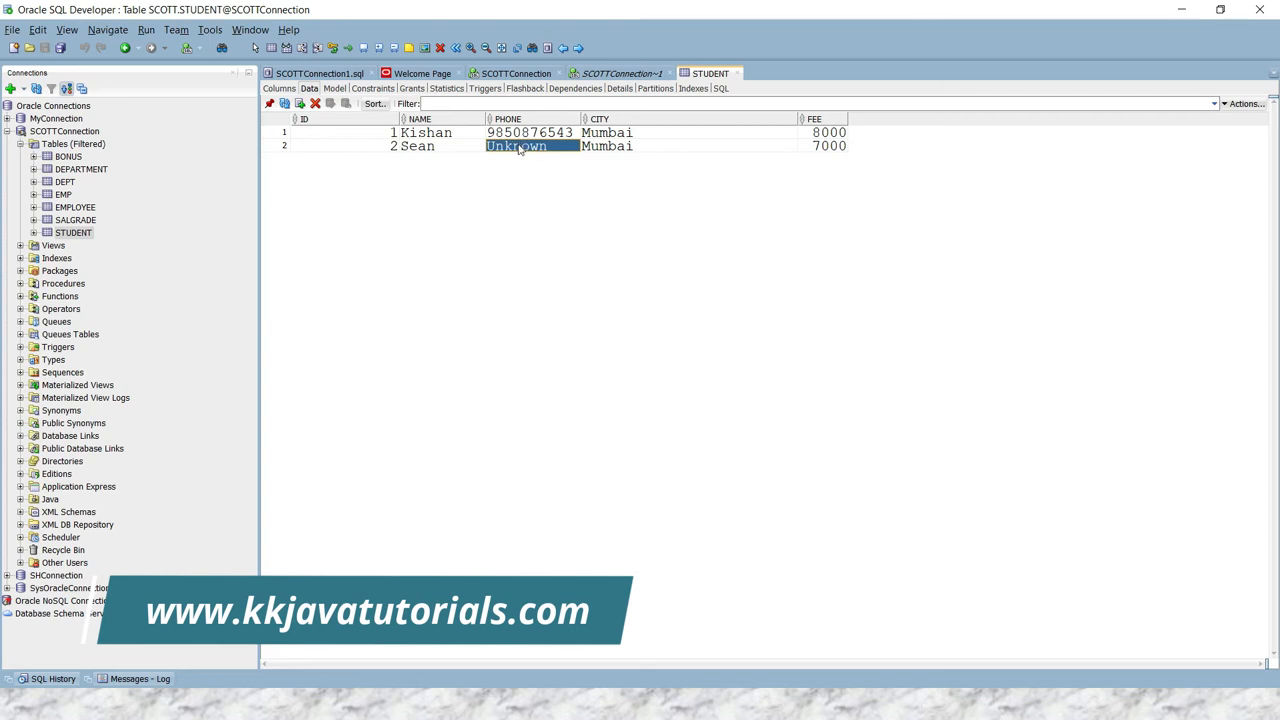
mouse_move(536, 156)
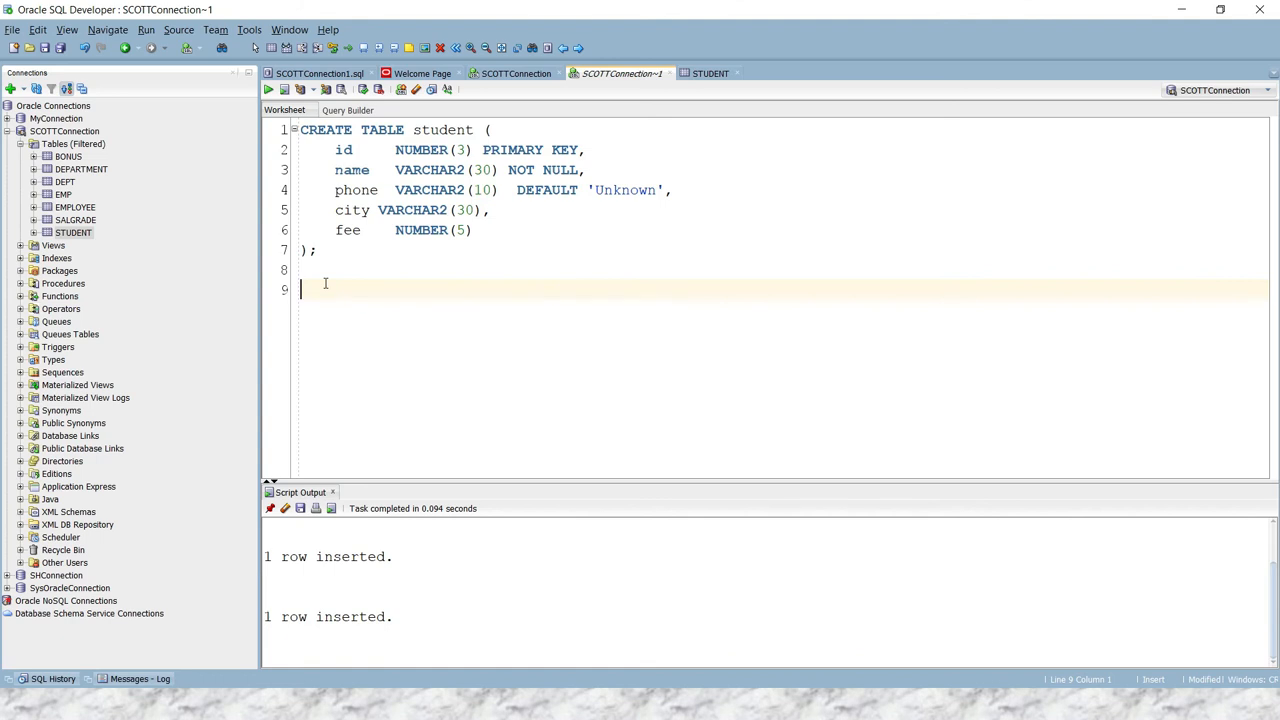
- Write: alter table student modify city DEFAULT 'DELHI';
type("alter")
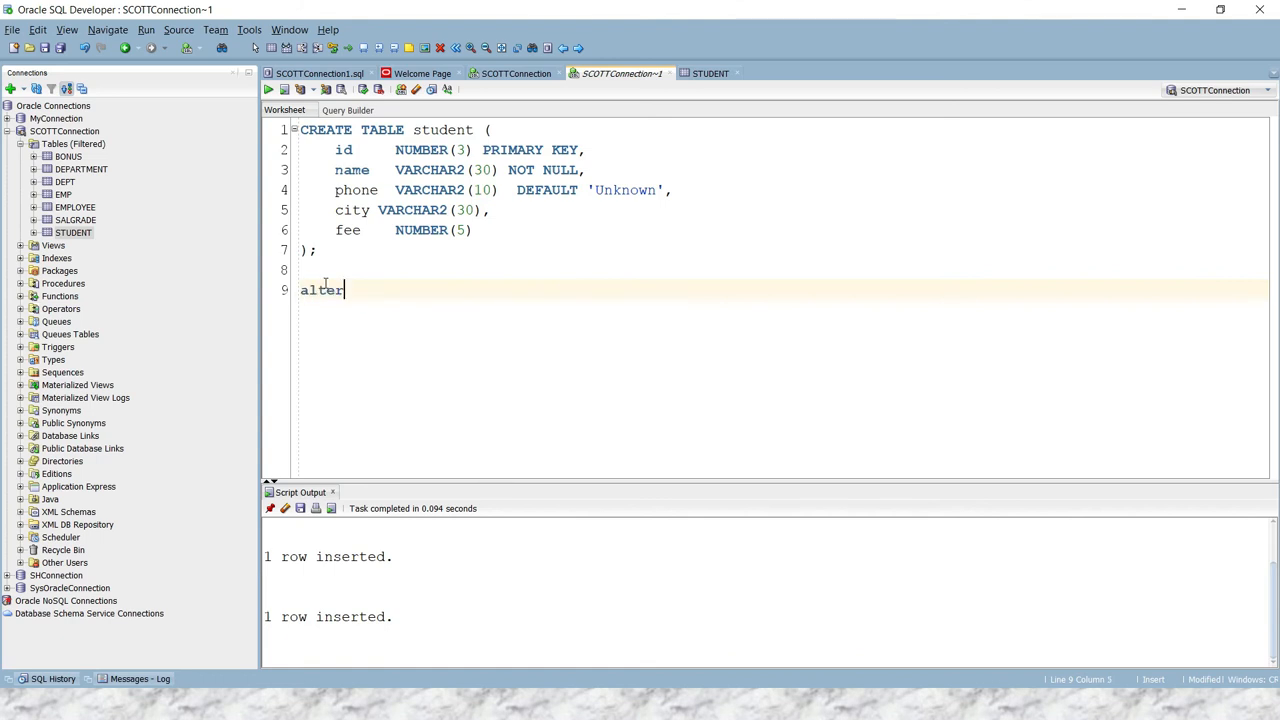
type("table")
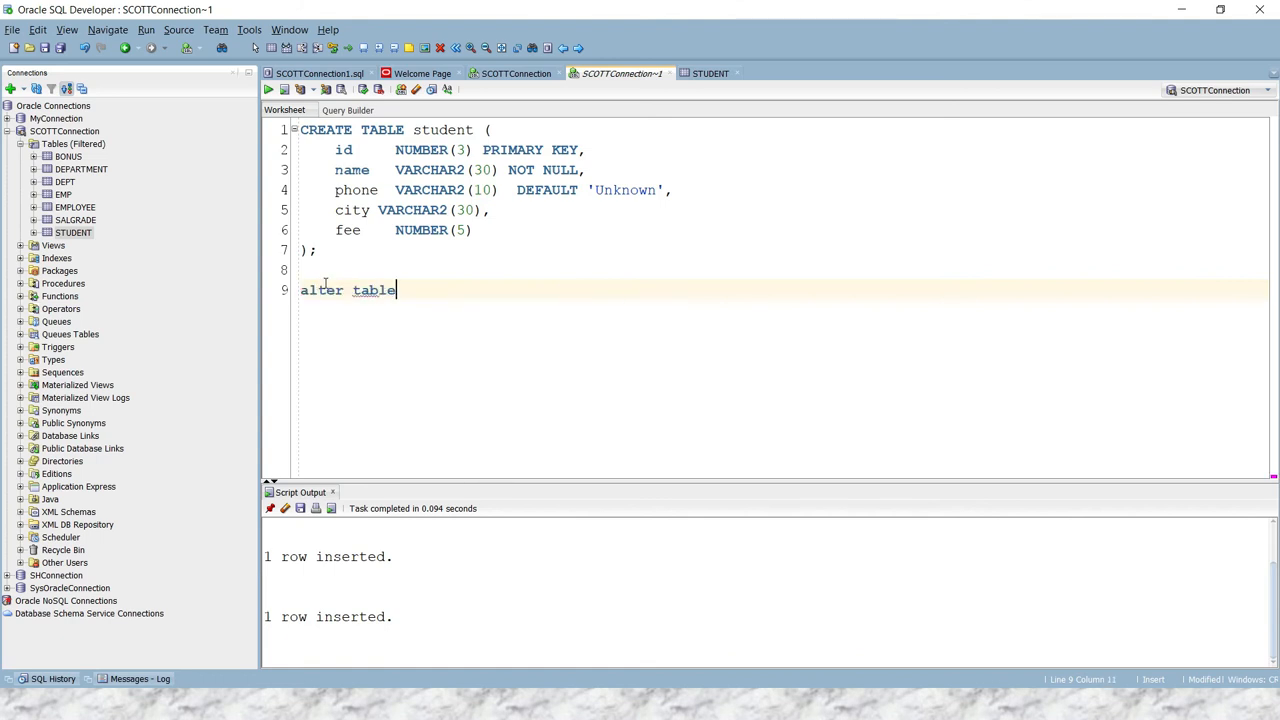
type("\" \"")
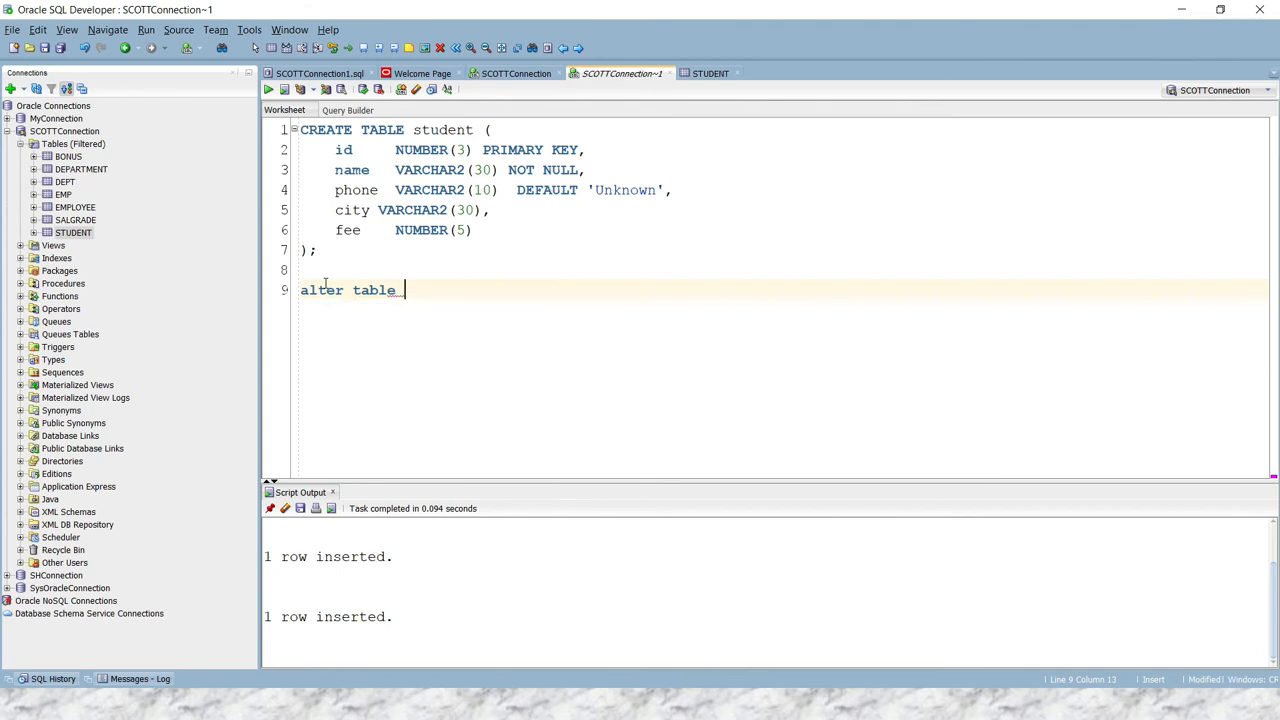
type("student")
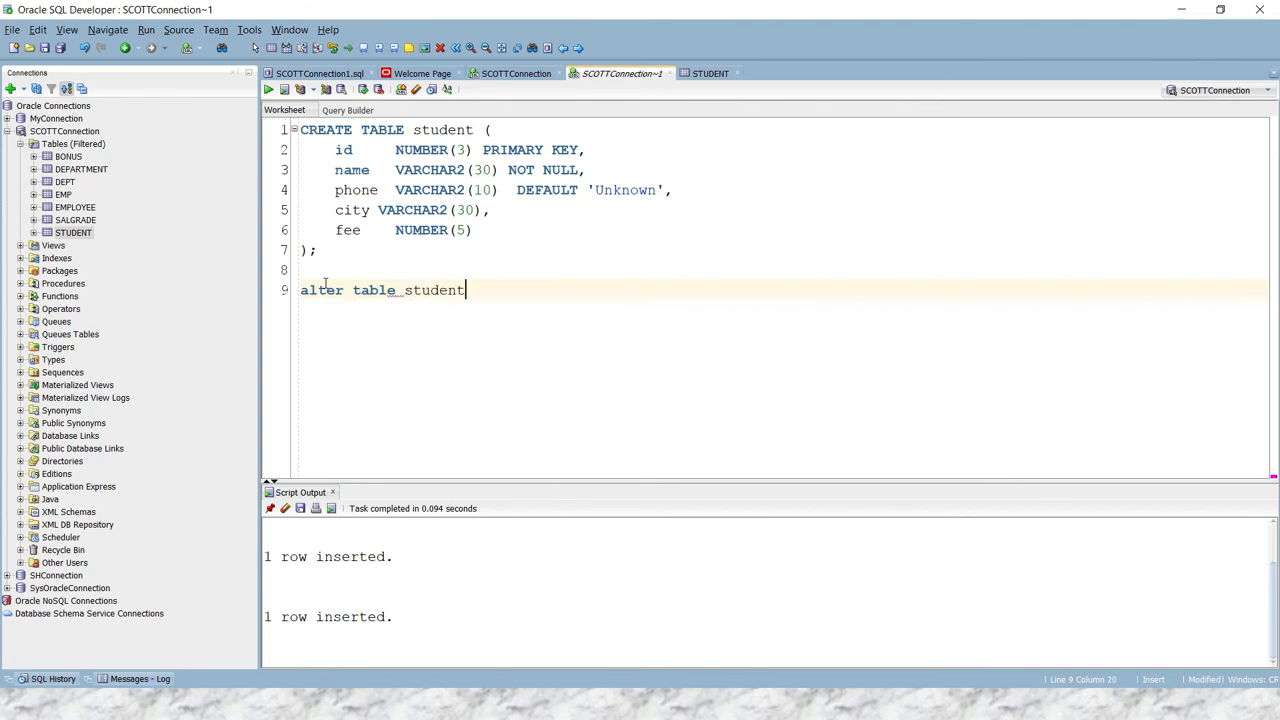
type("_m")
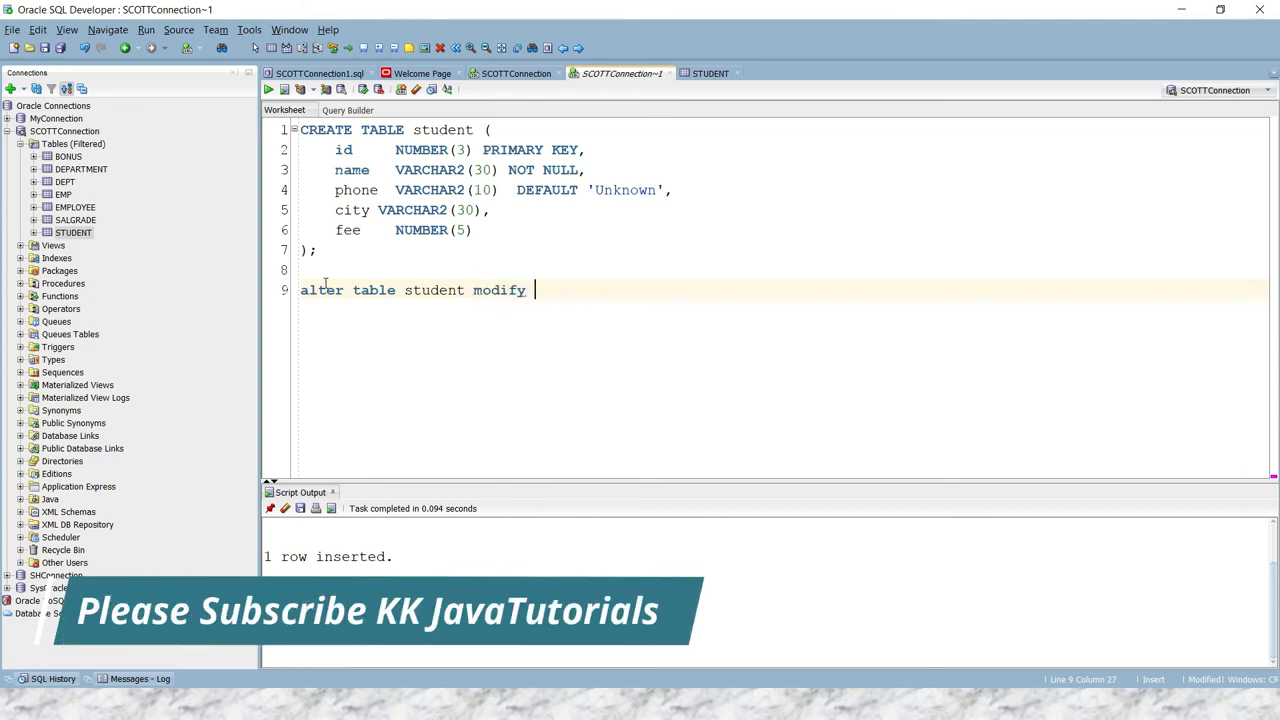
type("city")
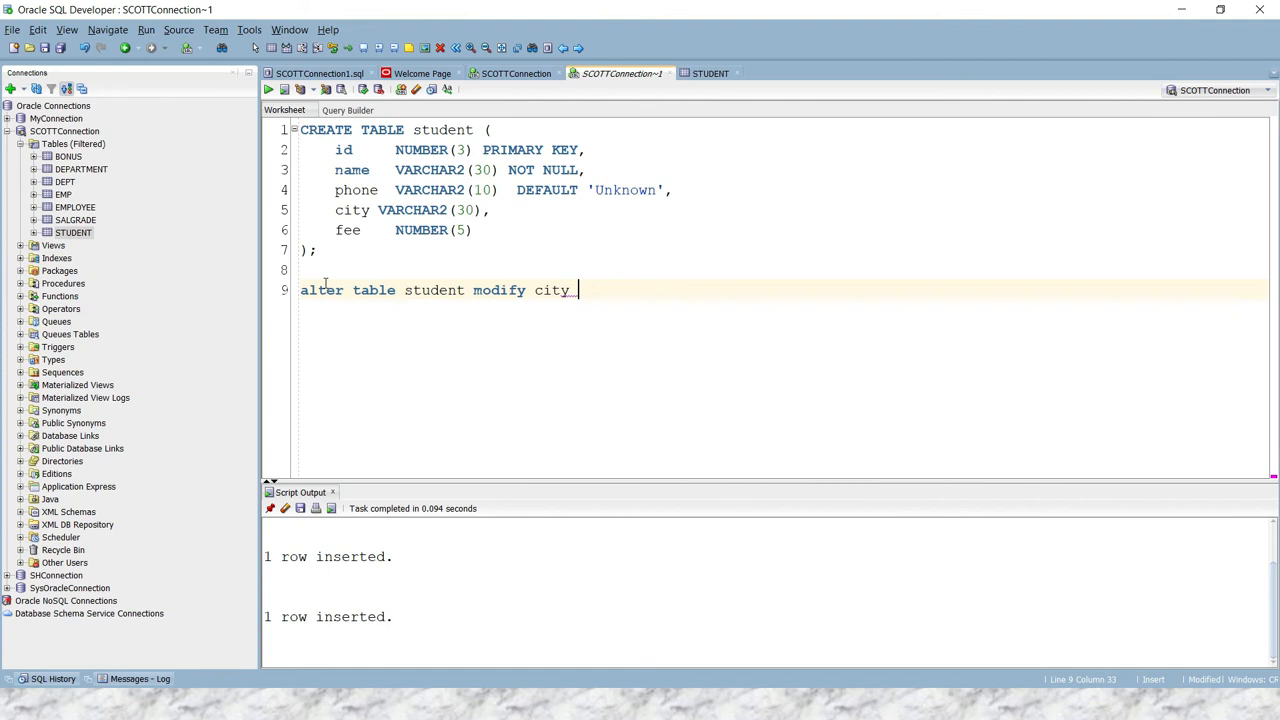
type("deau")
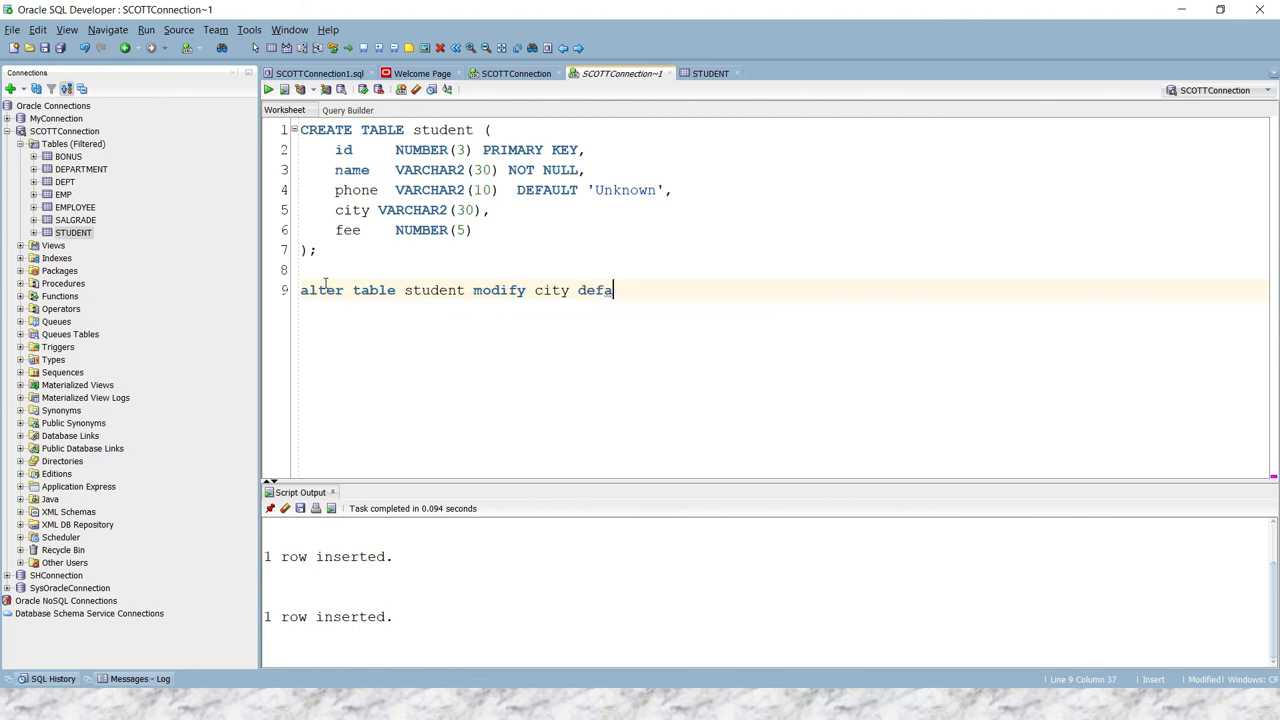
type("DEFAULT")
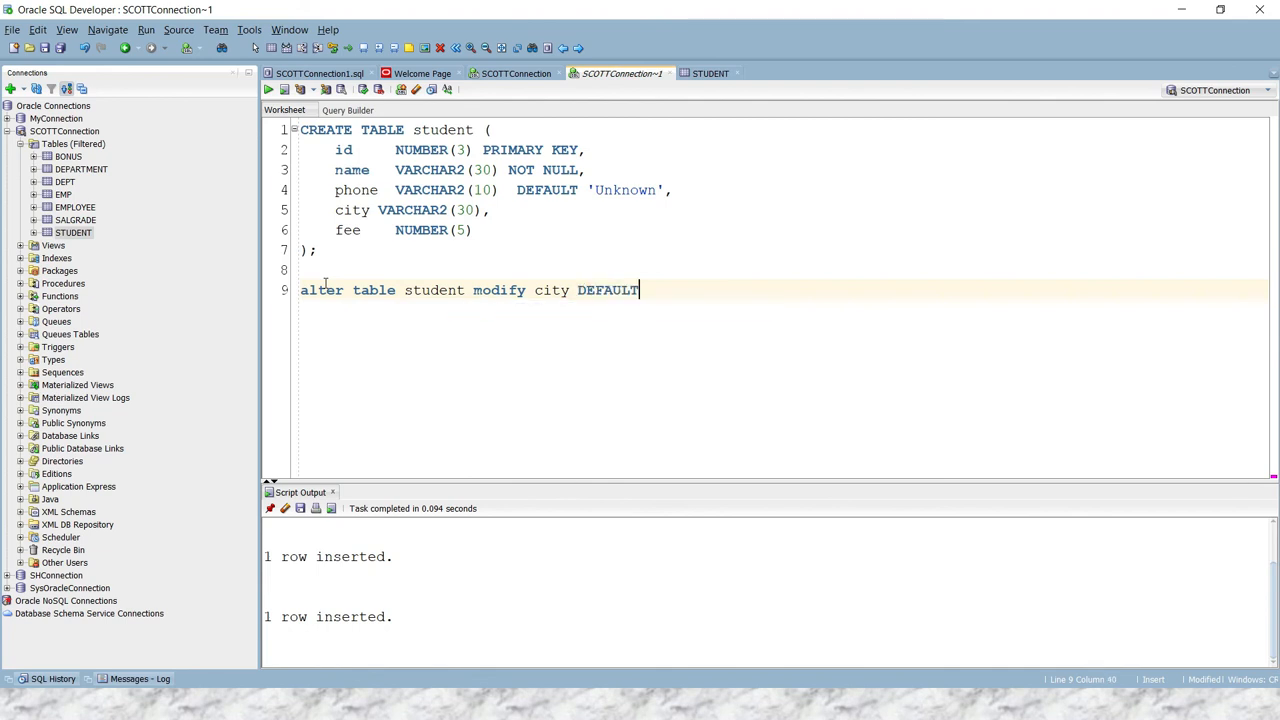
type("'")
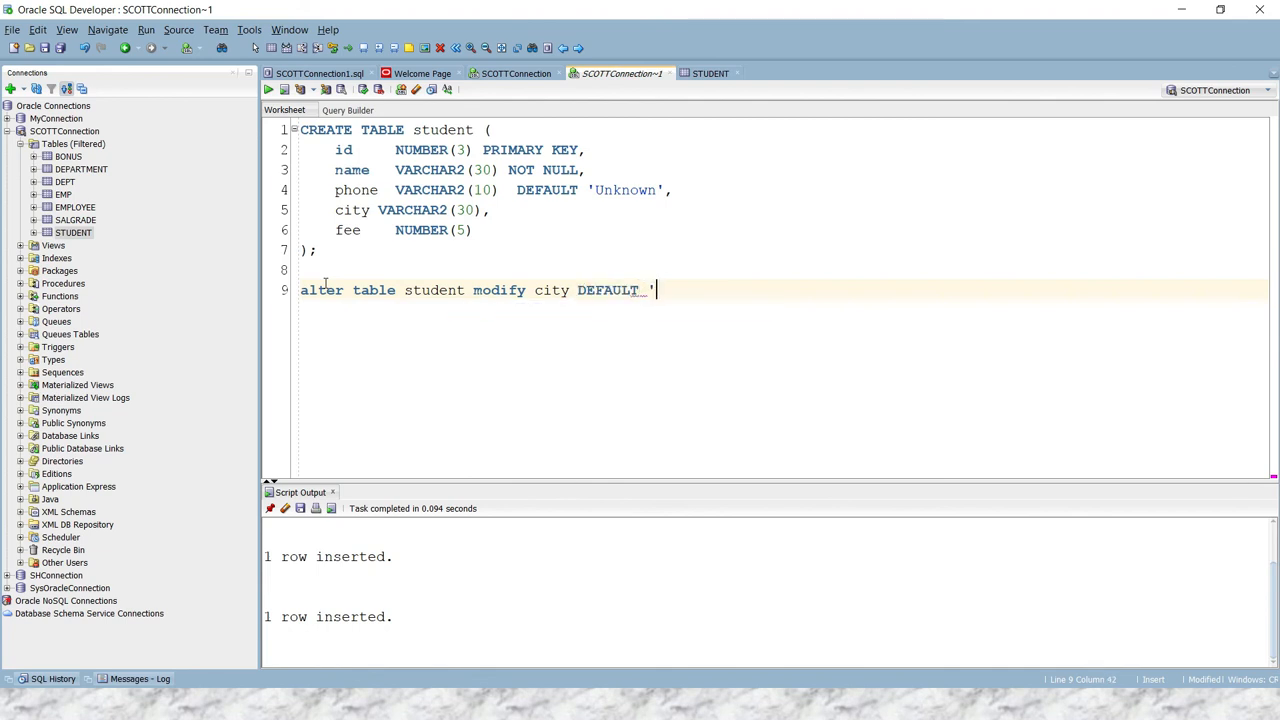
type("'")
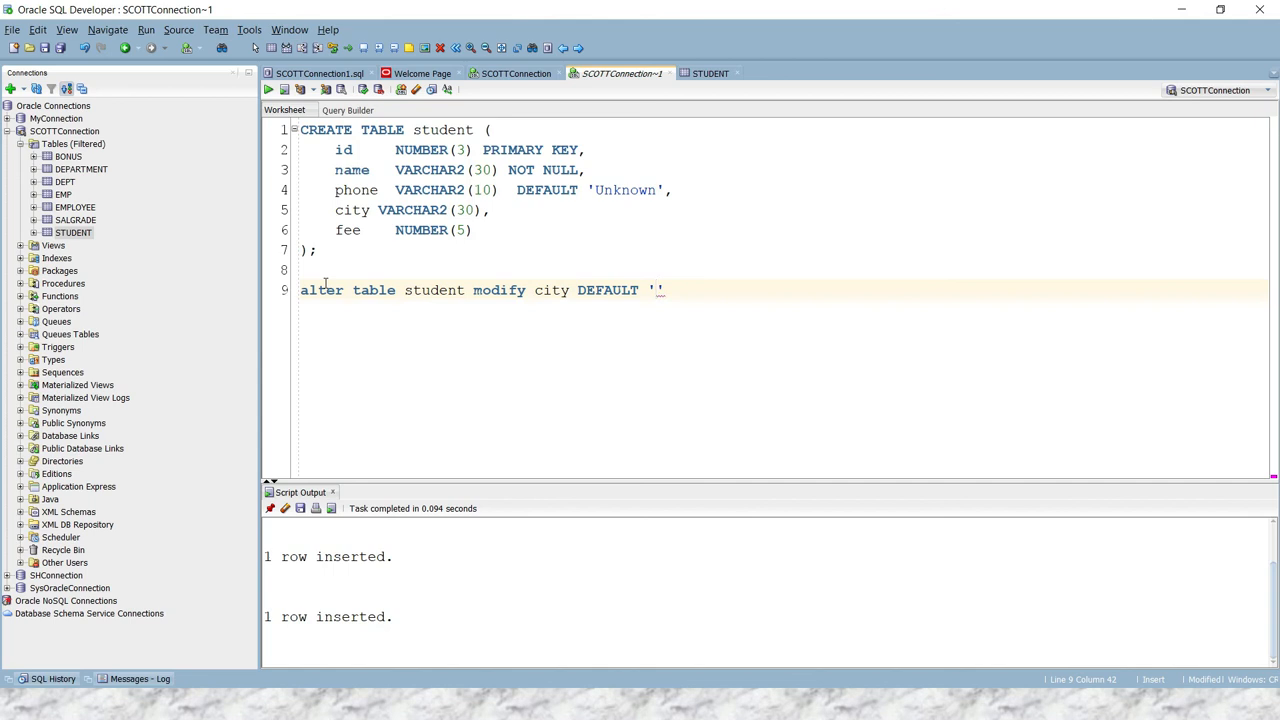
type("DEL")
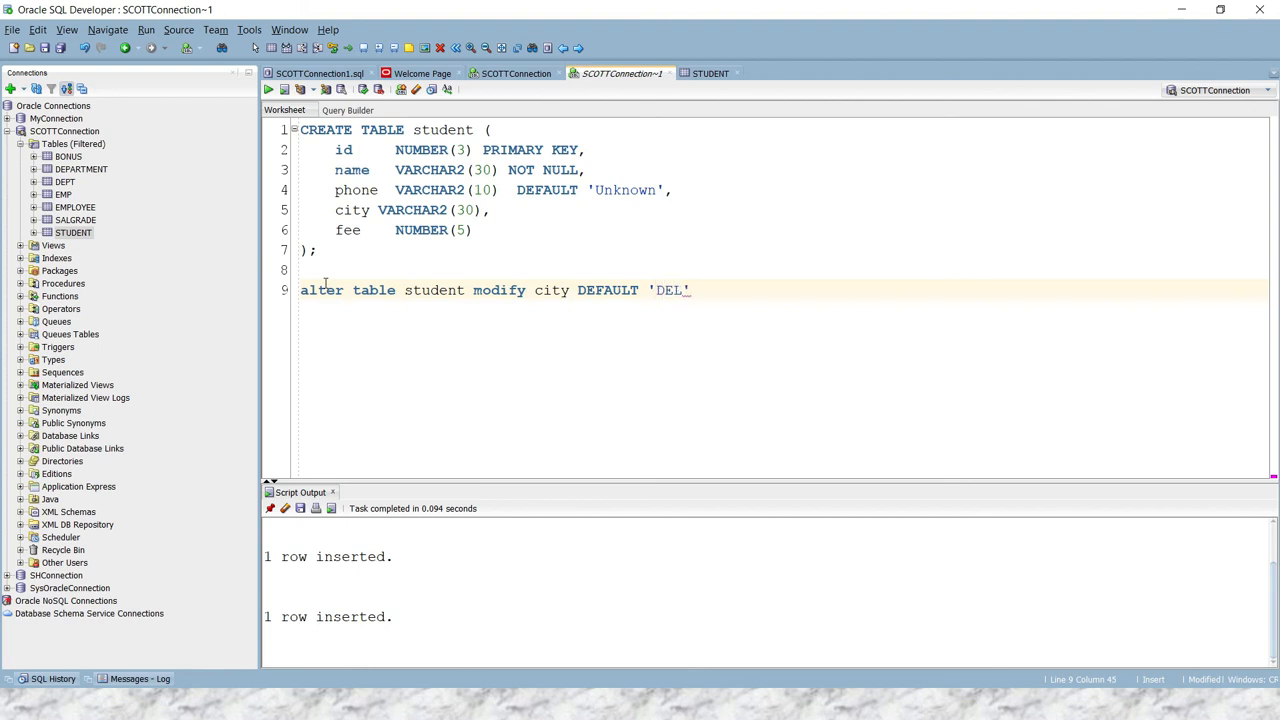
type("HI")
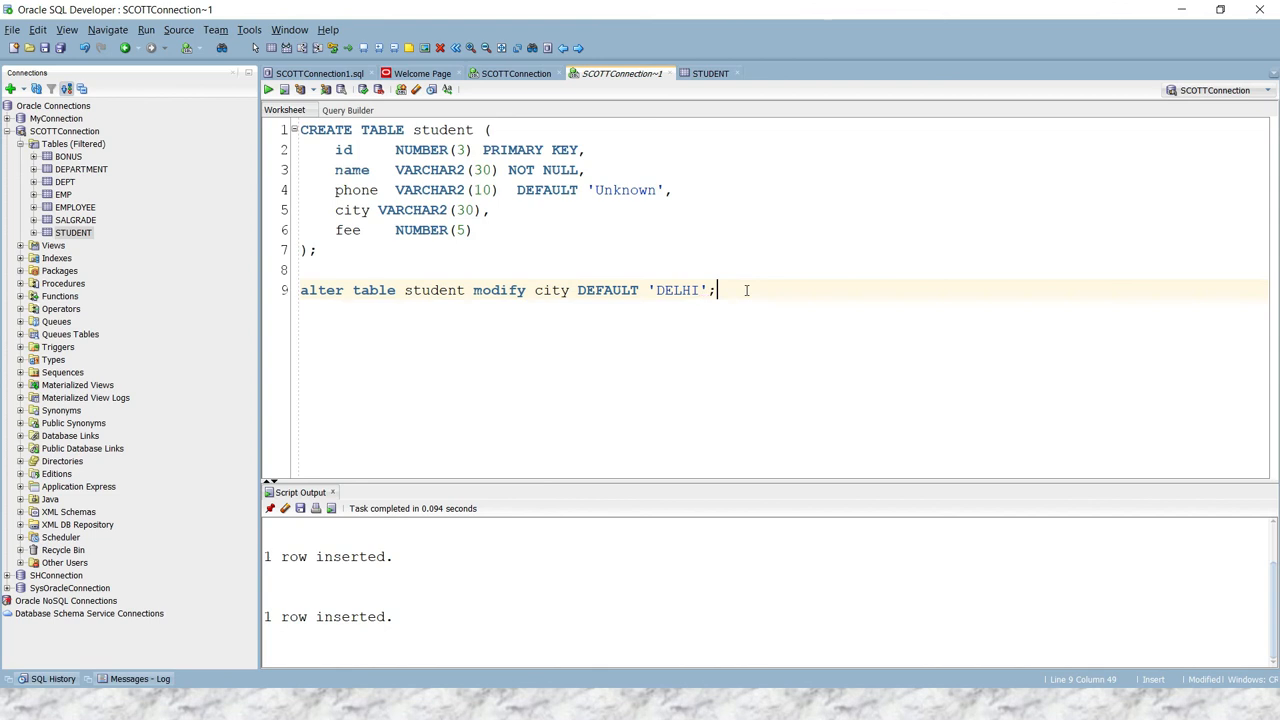
- Return to the STUDENT table editor and show its generated CREATE statement with PHONE DEFAULT 'Unknown'
left_click(268, 88)
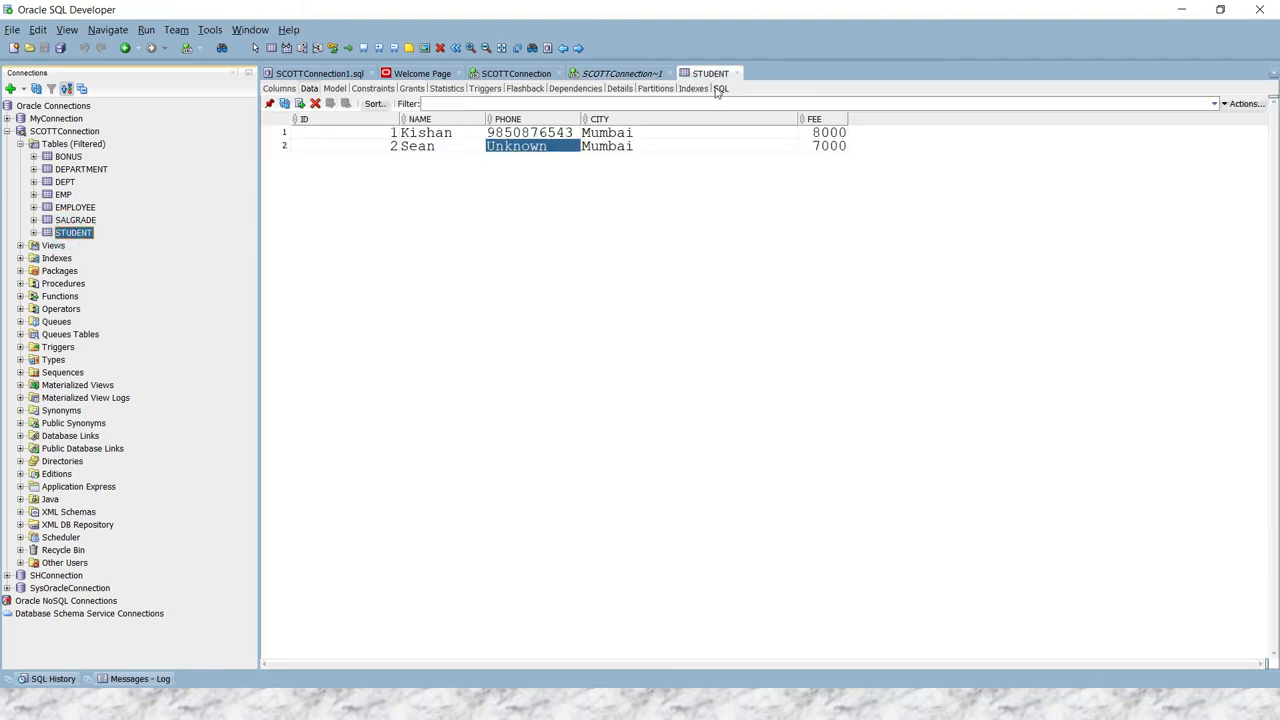
left_click(720, 88)
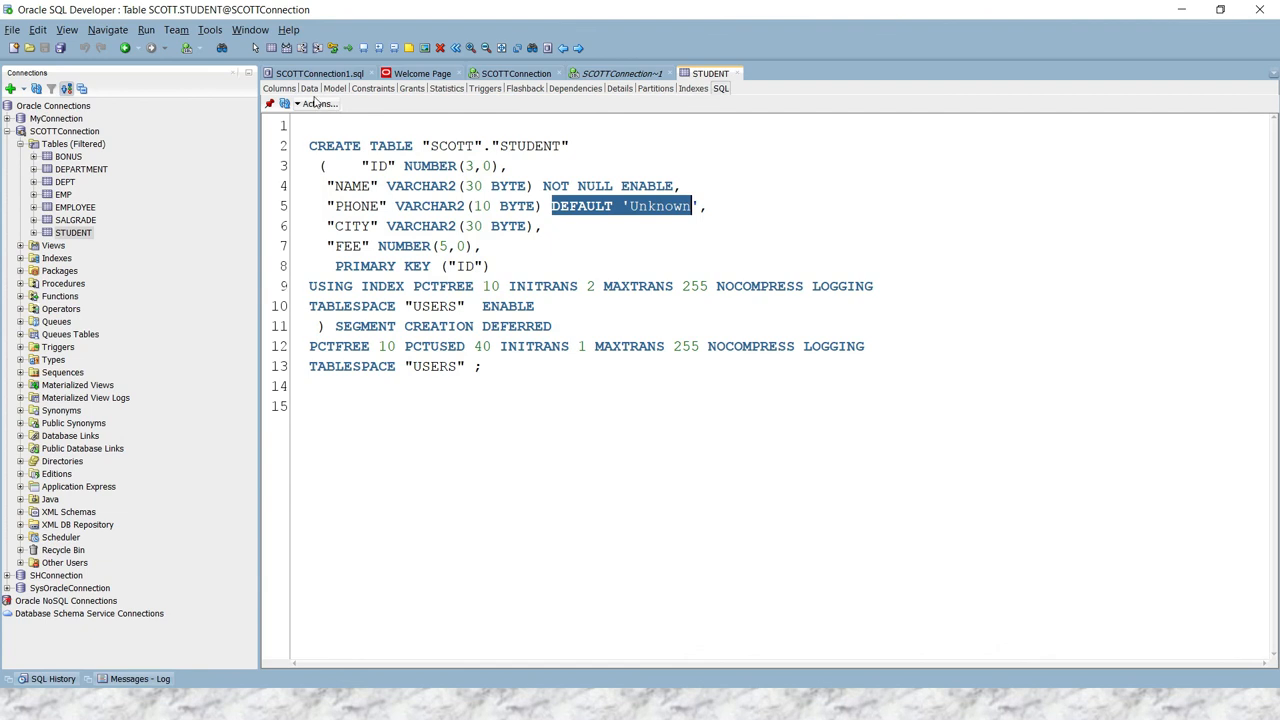